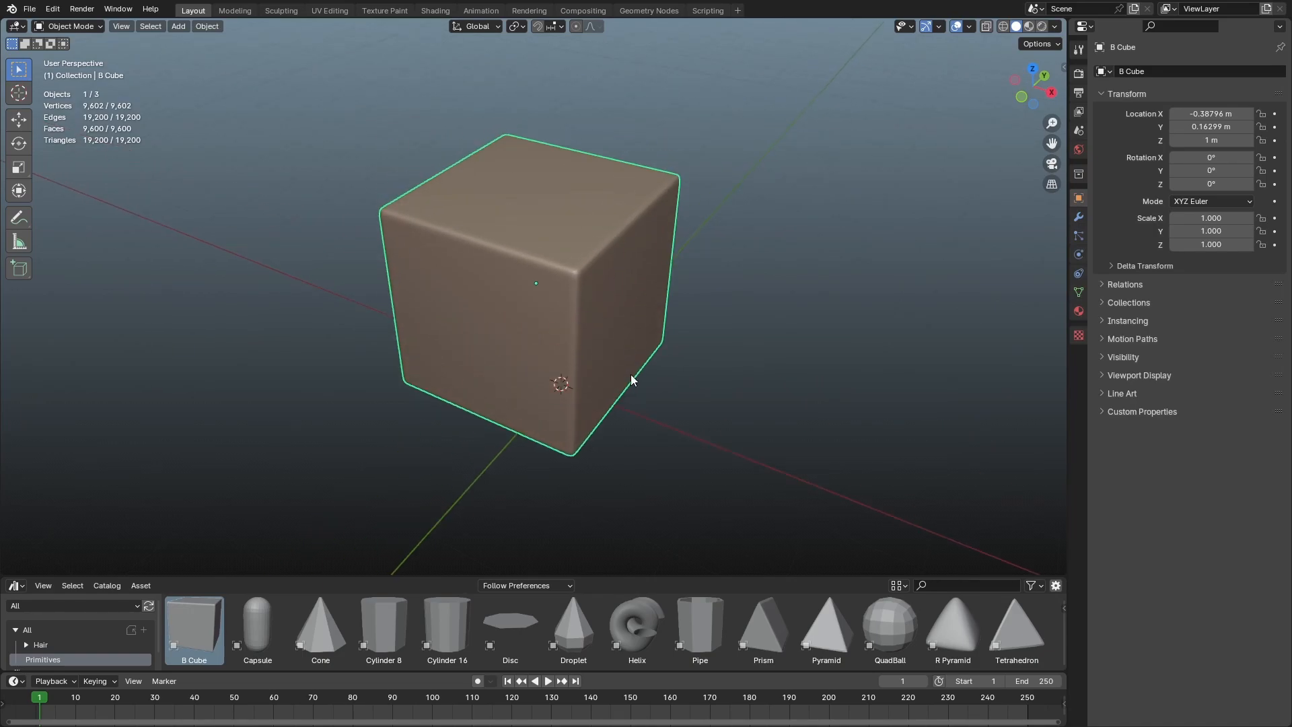
Inset the top and front faces by about 0.058 m to add tight support loops
key("Tab")
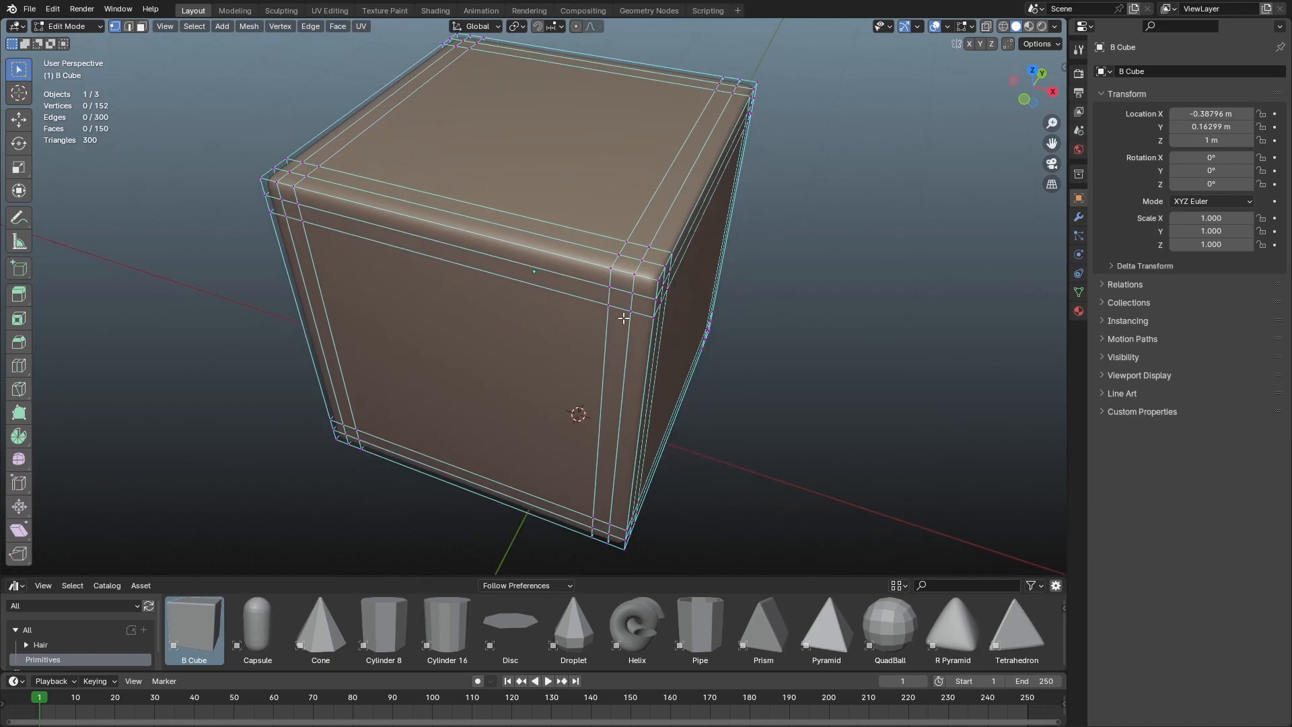
mouse_move(570, 350)
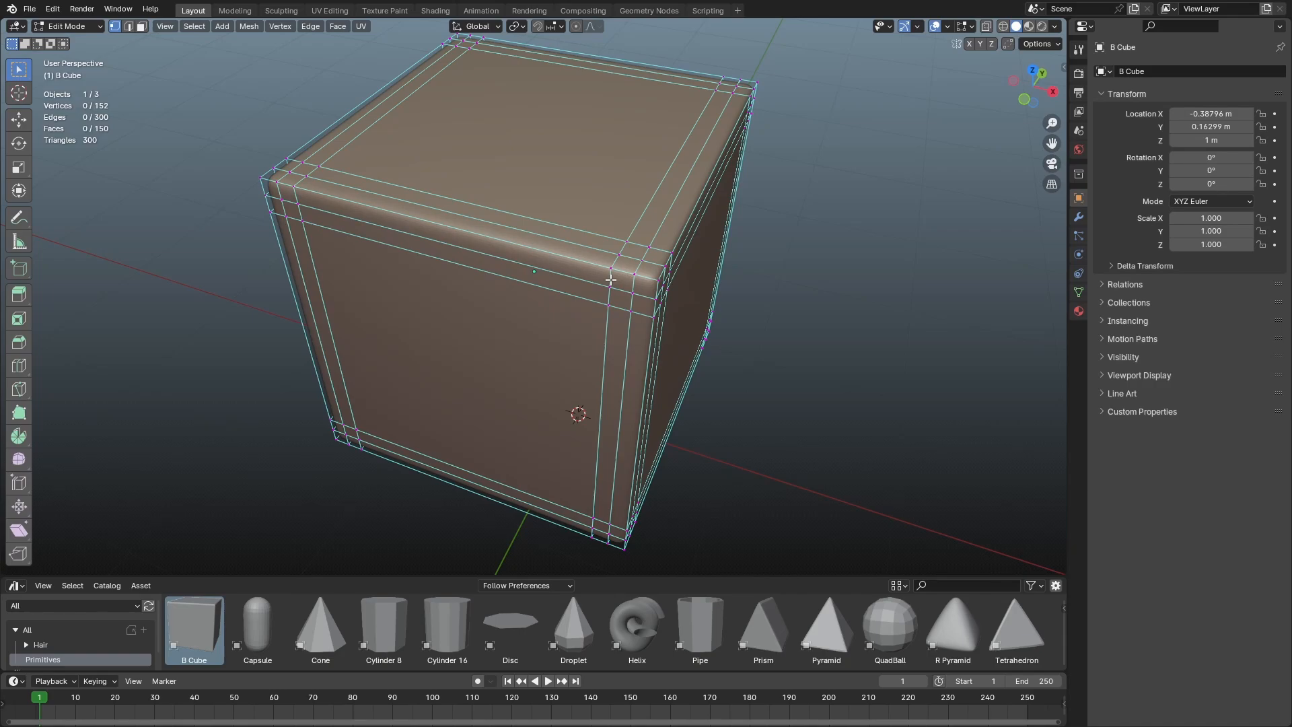
mouse_move(486, 142)
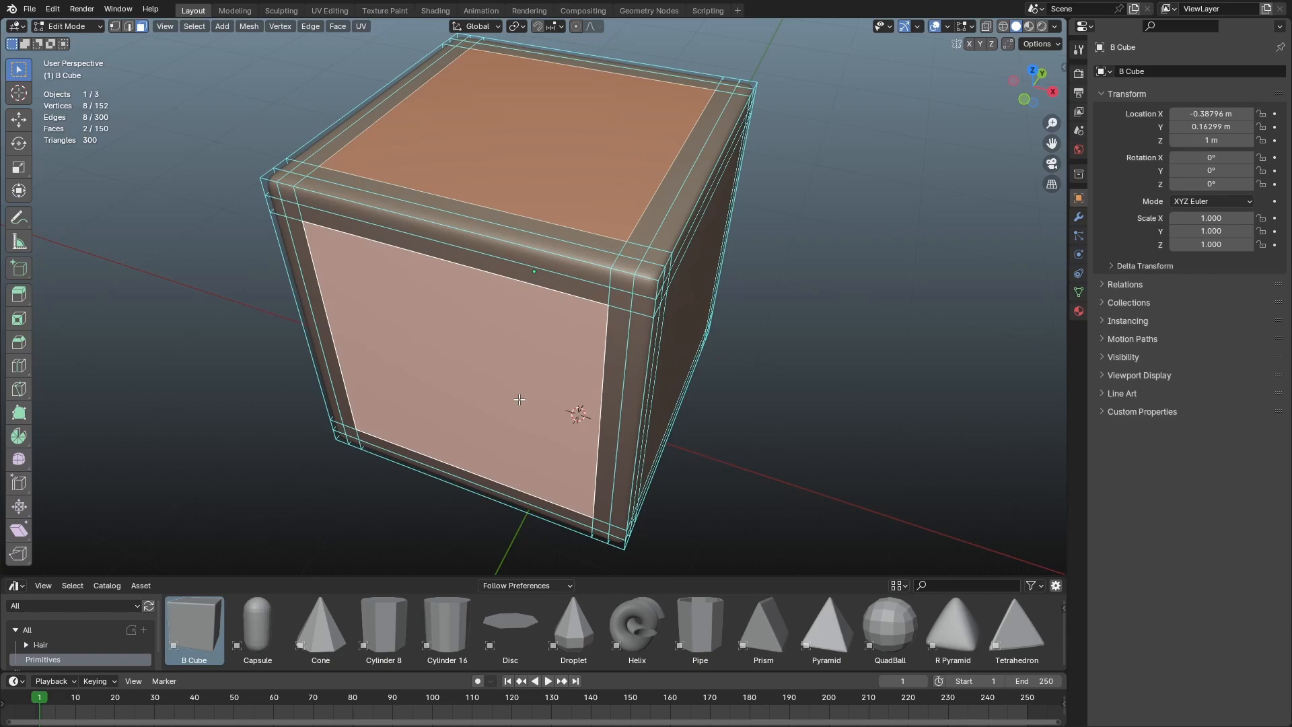
mouse_move(680, 277)
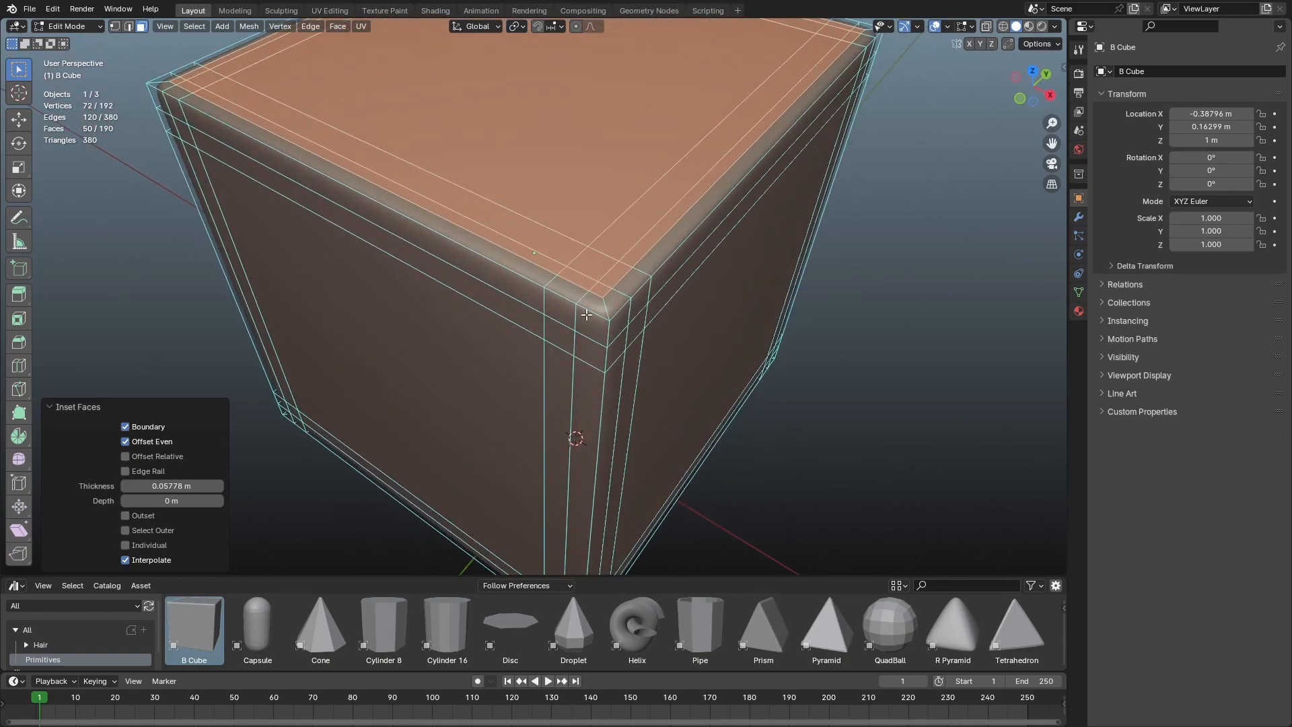
scroll("down", 3)
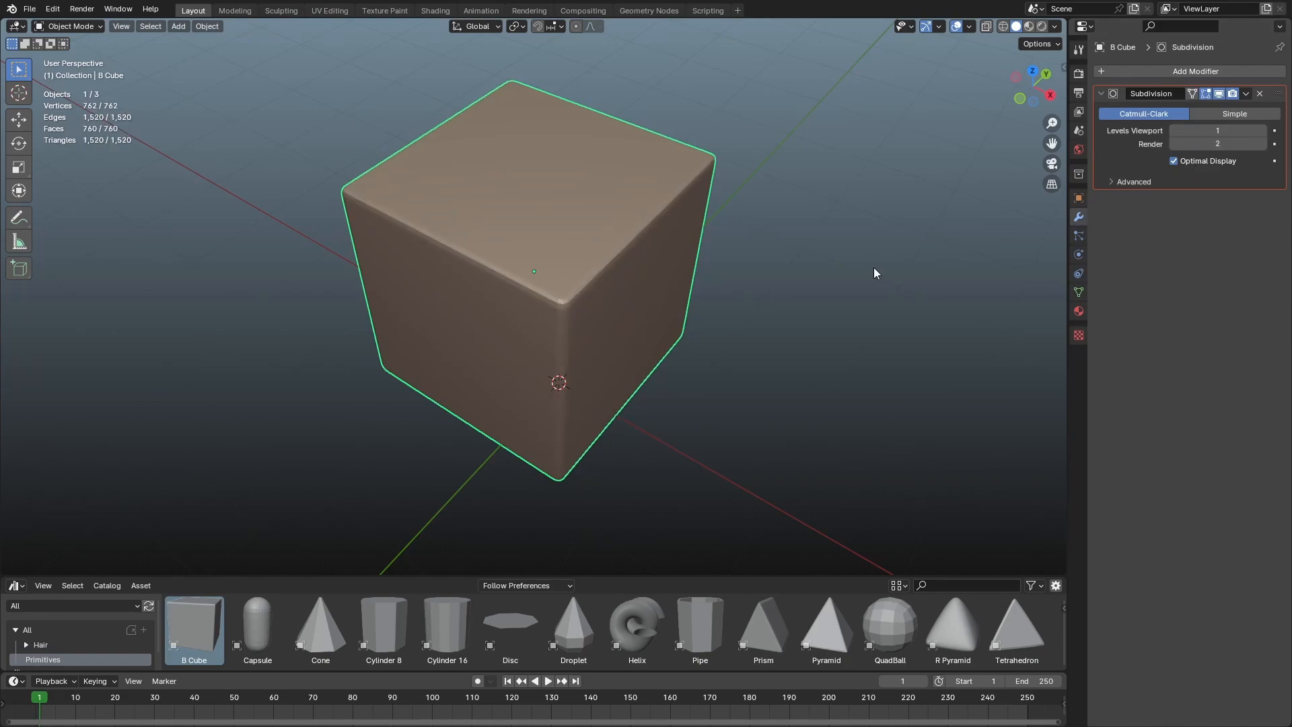
Bake one subdivision into the mesh, then add a level-3 Subdivision modifier in object mode
left_click_drag(875, 273, 513, 354)
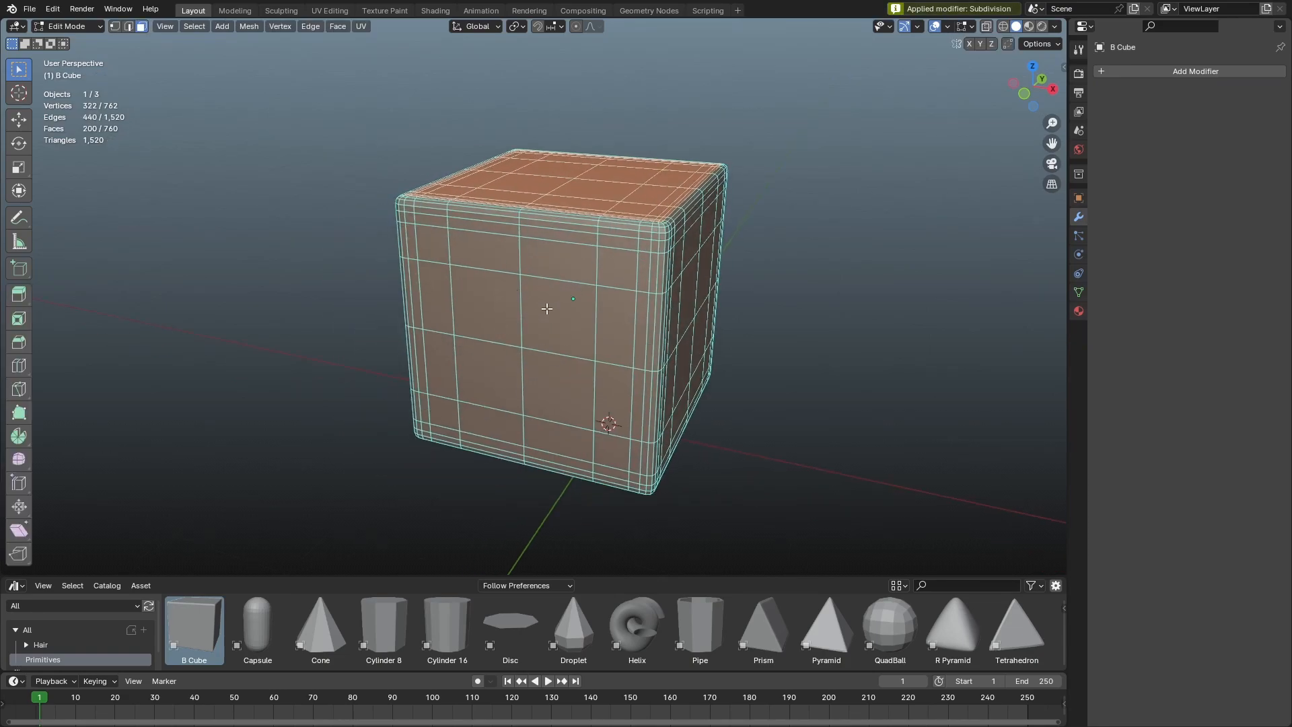
key("Tab")
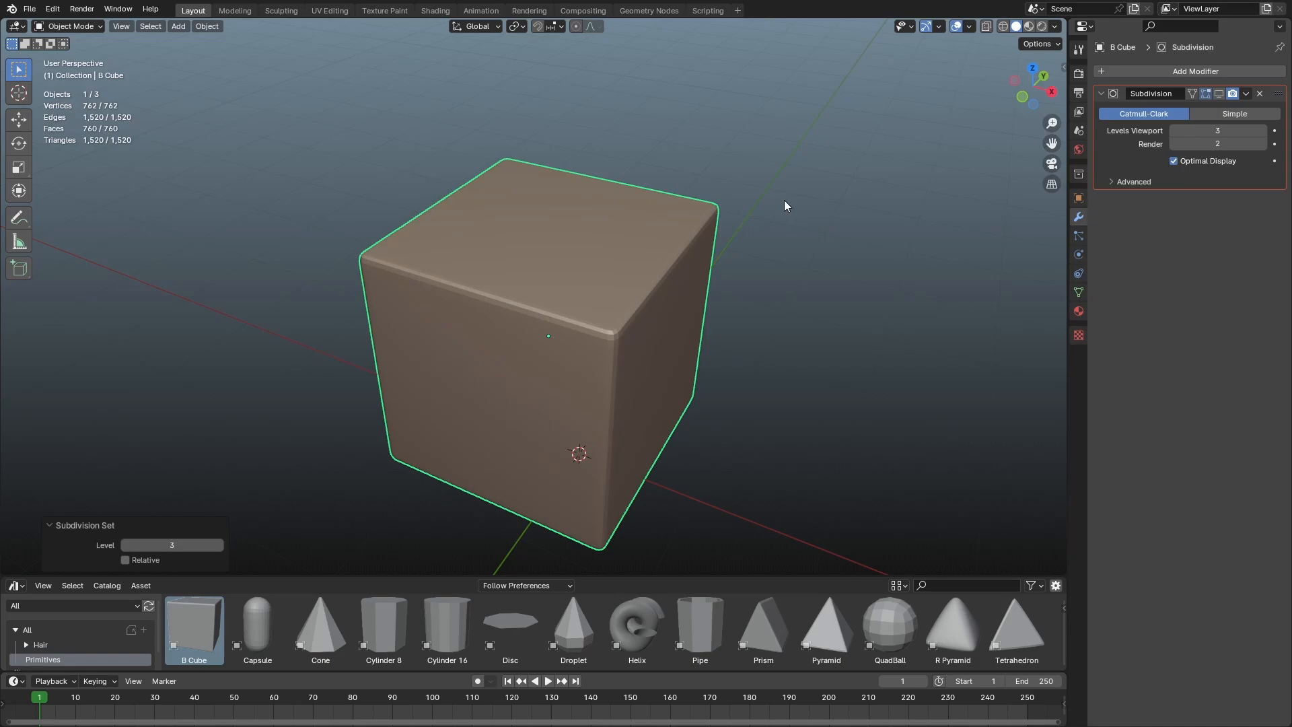
Round the inset top face into a circle with LoopTools, extrude it down and shade smooth
left_click_drag(783, 206, 599, 283)
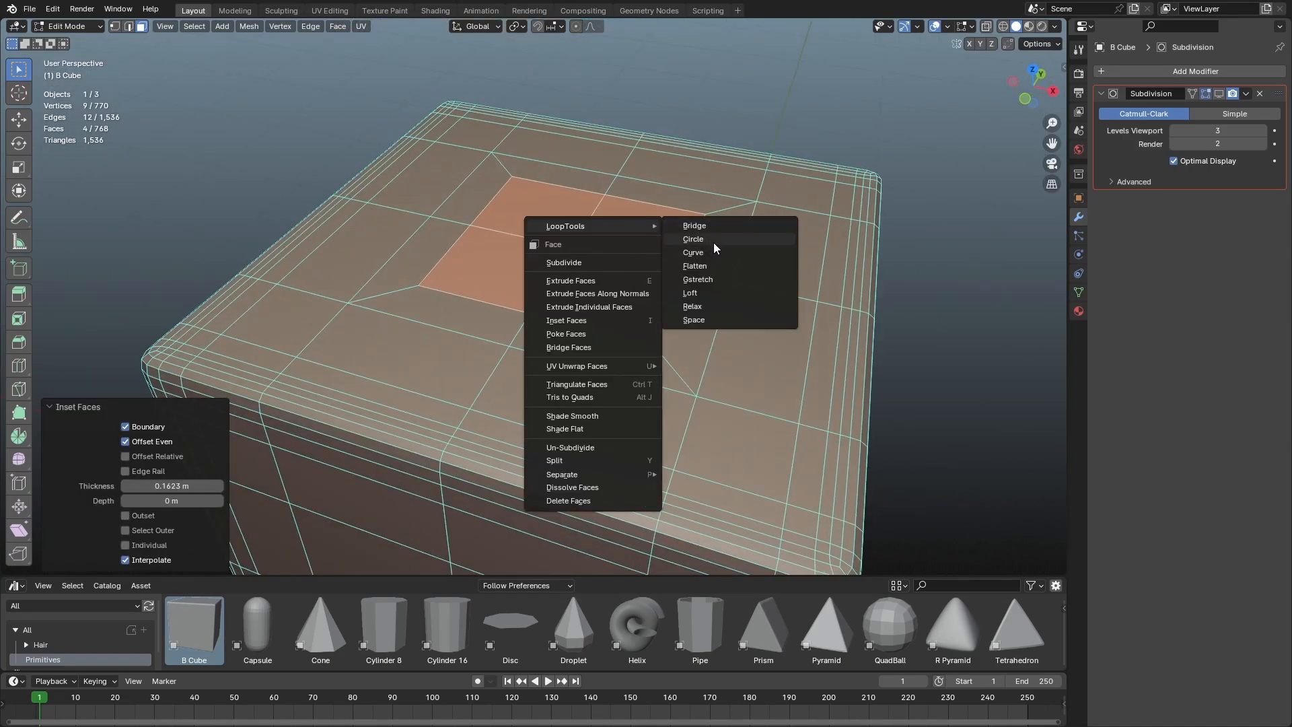
left_click(693, 239)
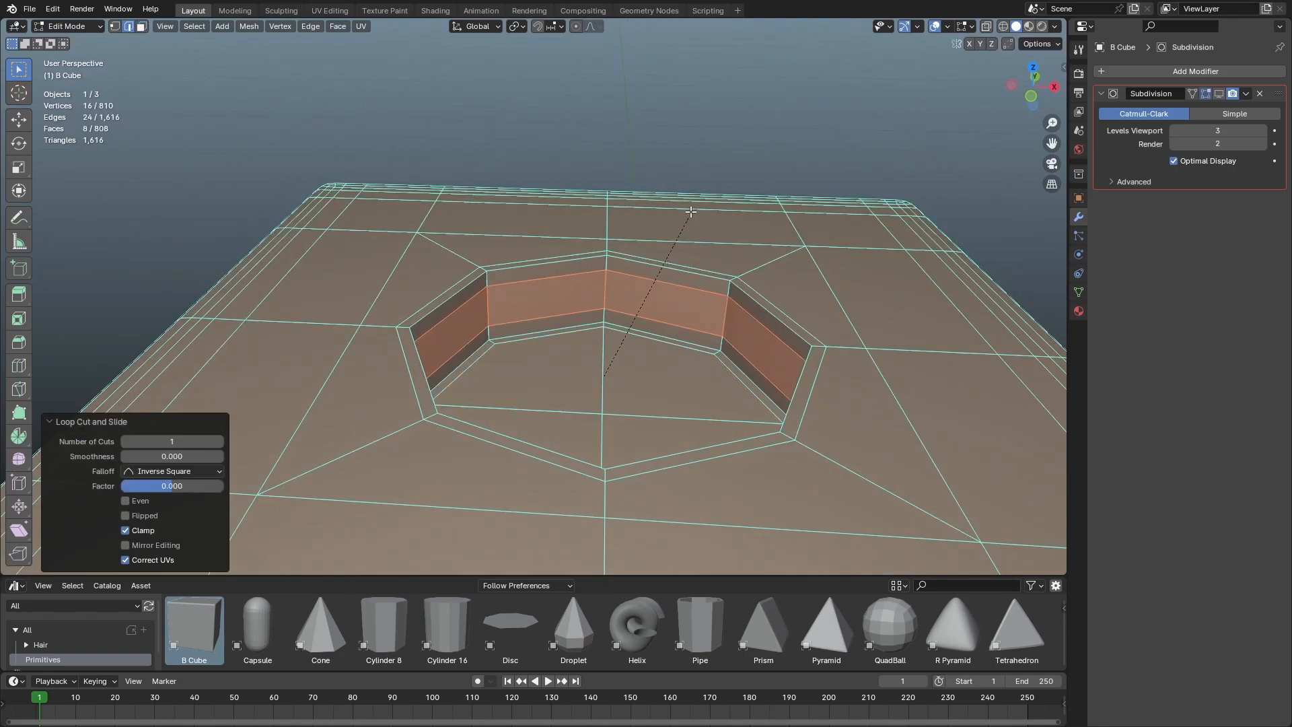
key("Tab")
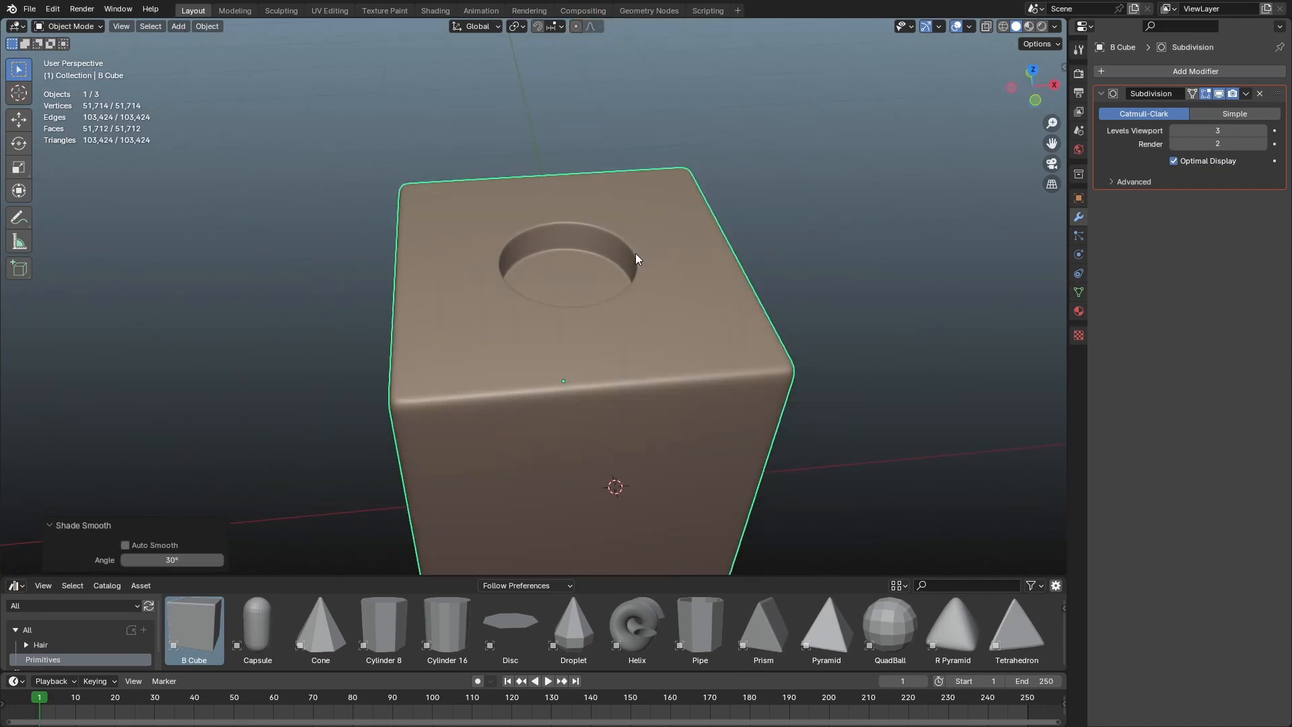
Orbit around the cube and down into the circular cutout to inspect it
left_click_drag(634, 259, 566, 247)
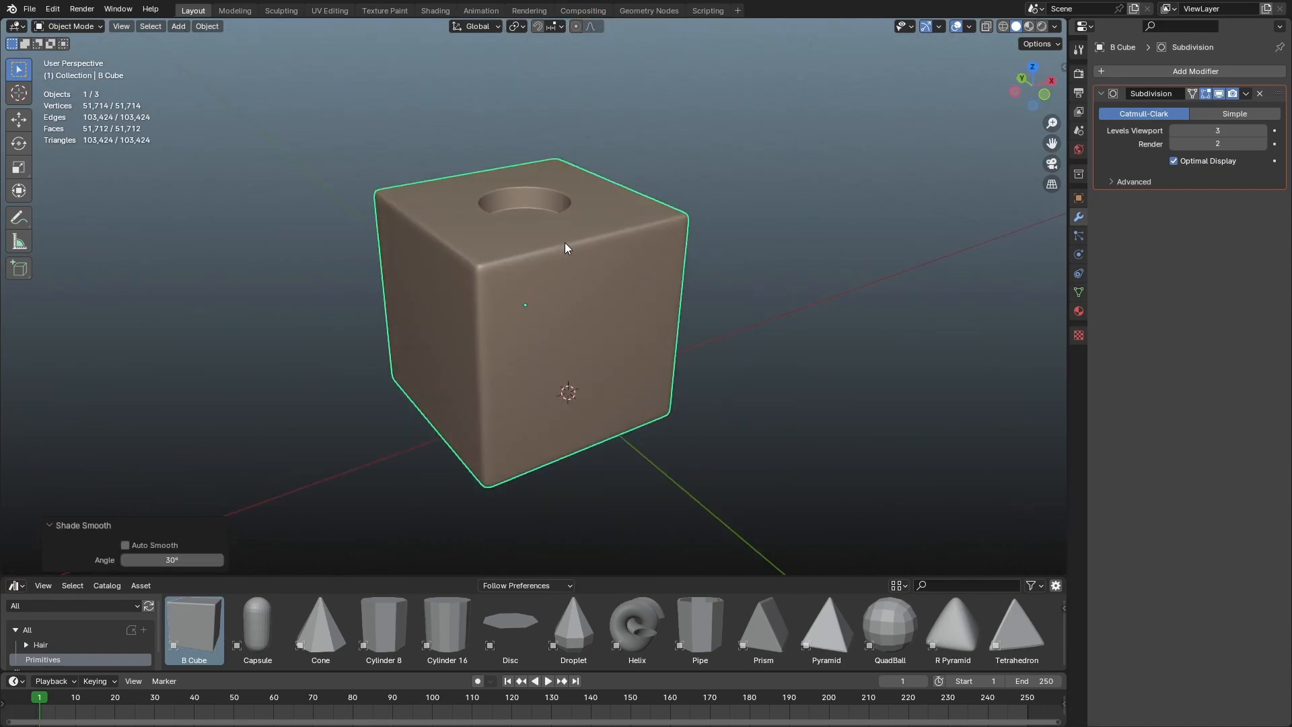
left_click_drag(566, 248, 691, 262)
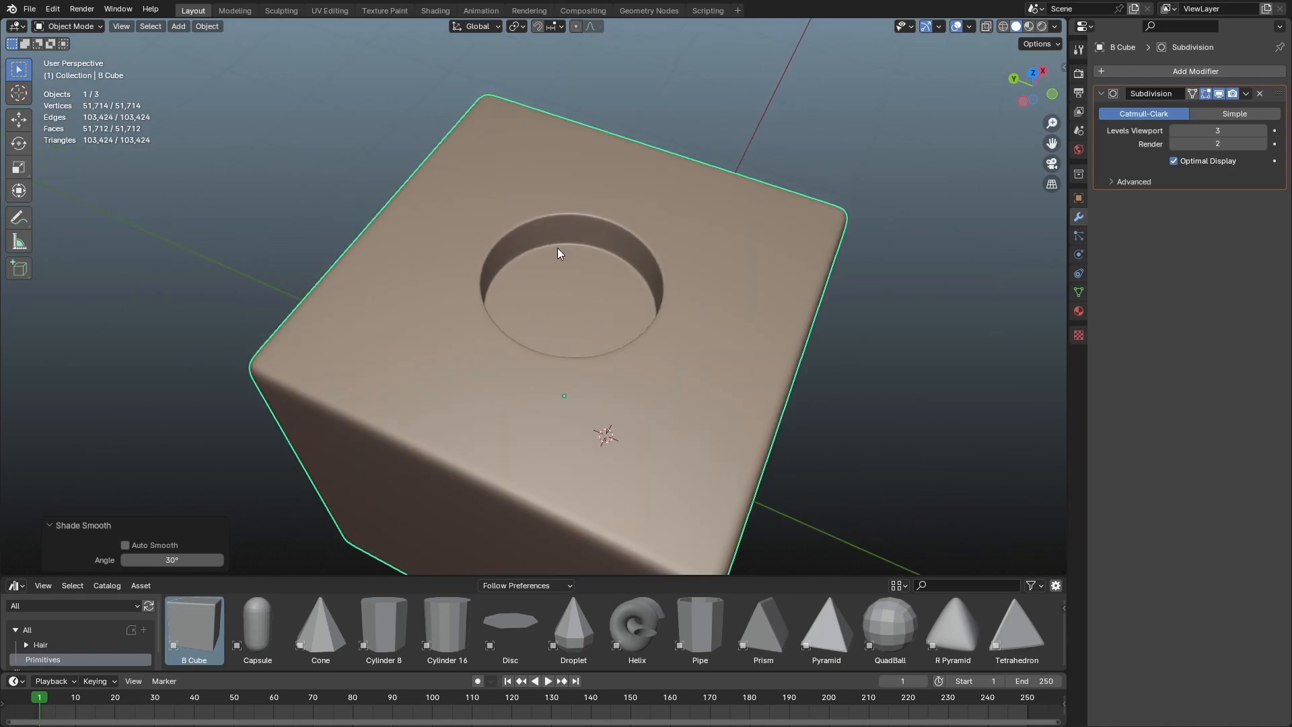
left_click_drag(560, 247, 618, 234)
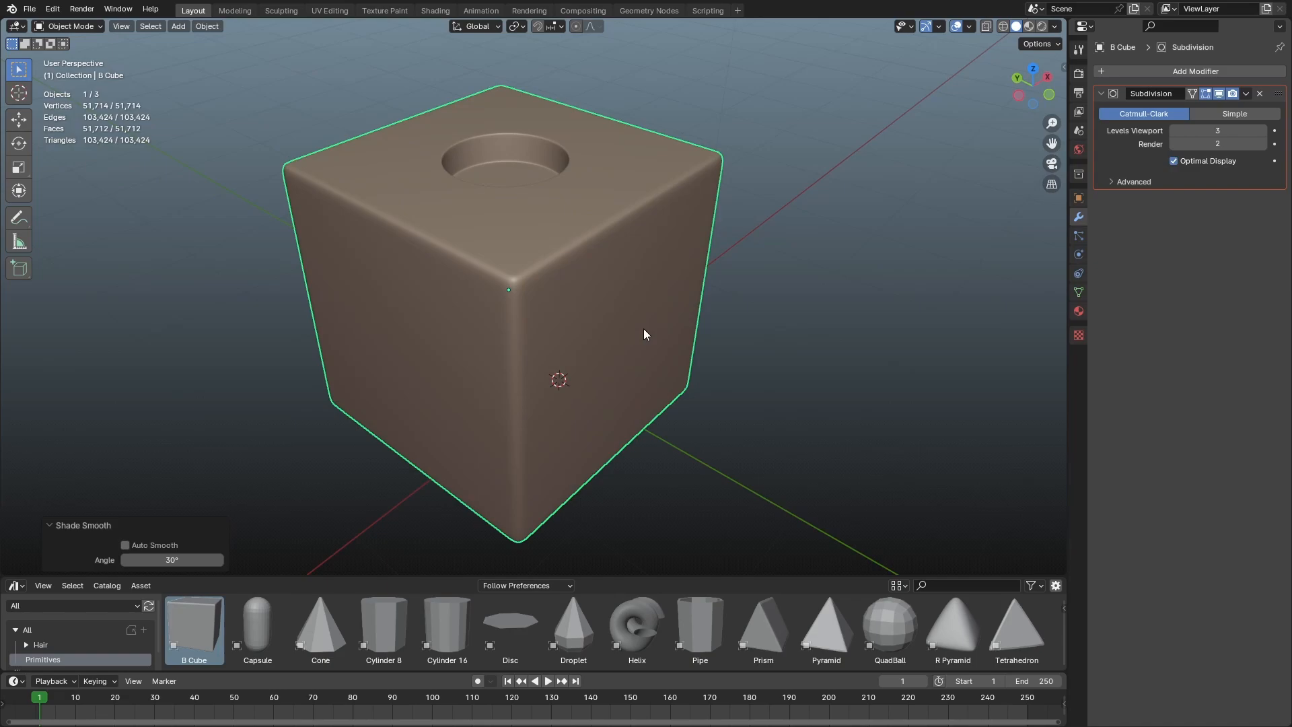
mouse_move(641, 333)
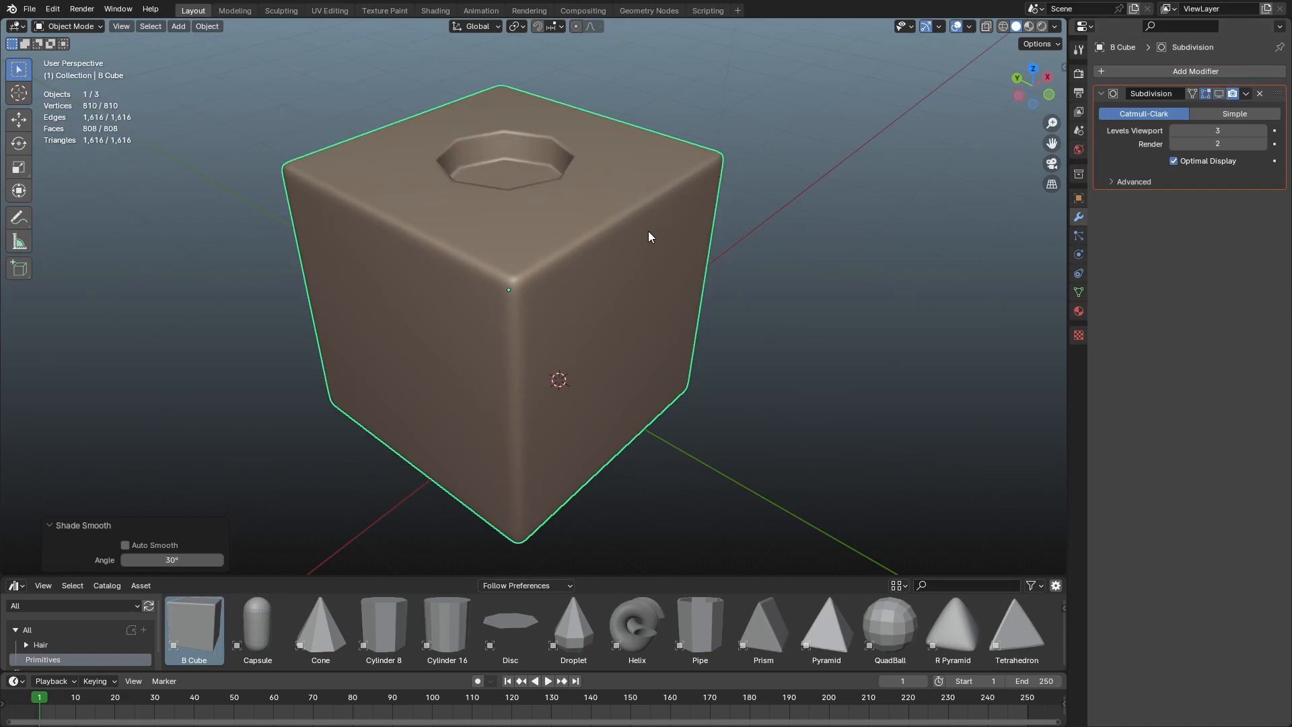
Inset the front centre faces by 0.037 m and extrude them outward into a raised panel
key("Tab")
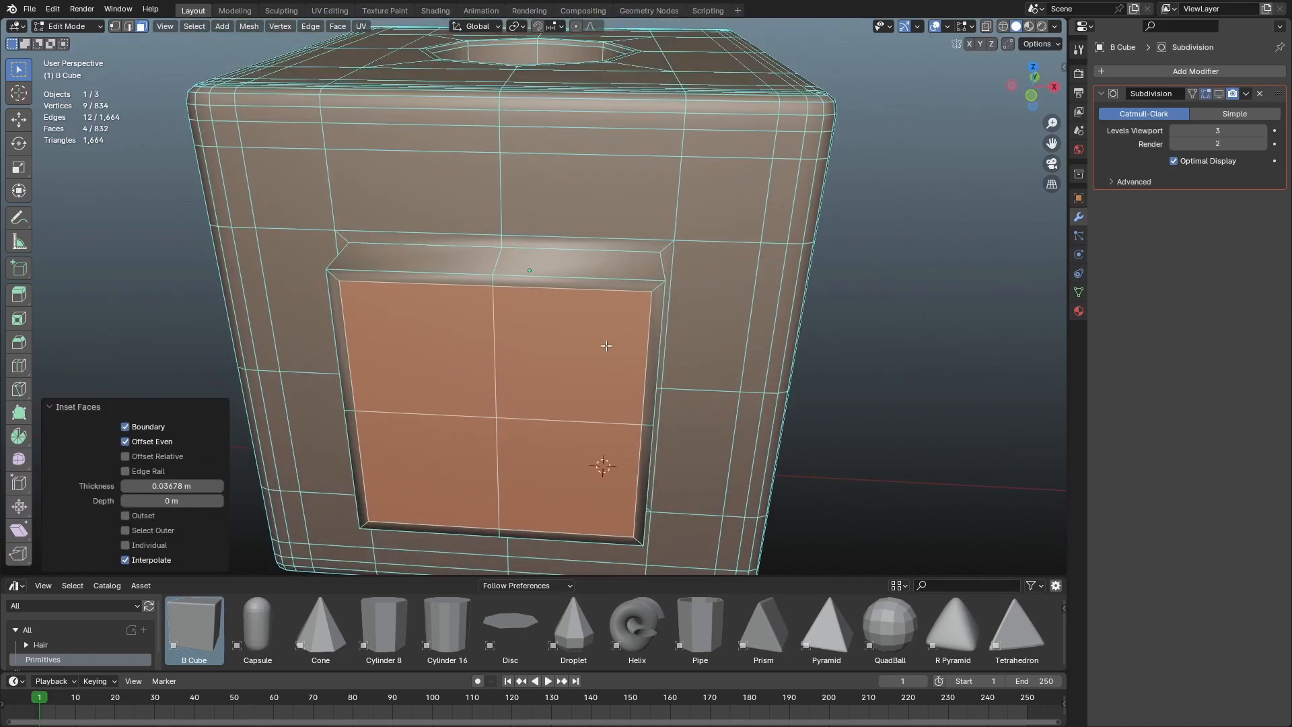
left_click_drag(606, 346, 687, 273)
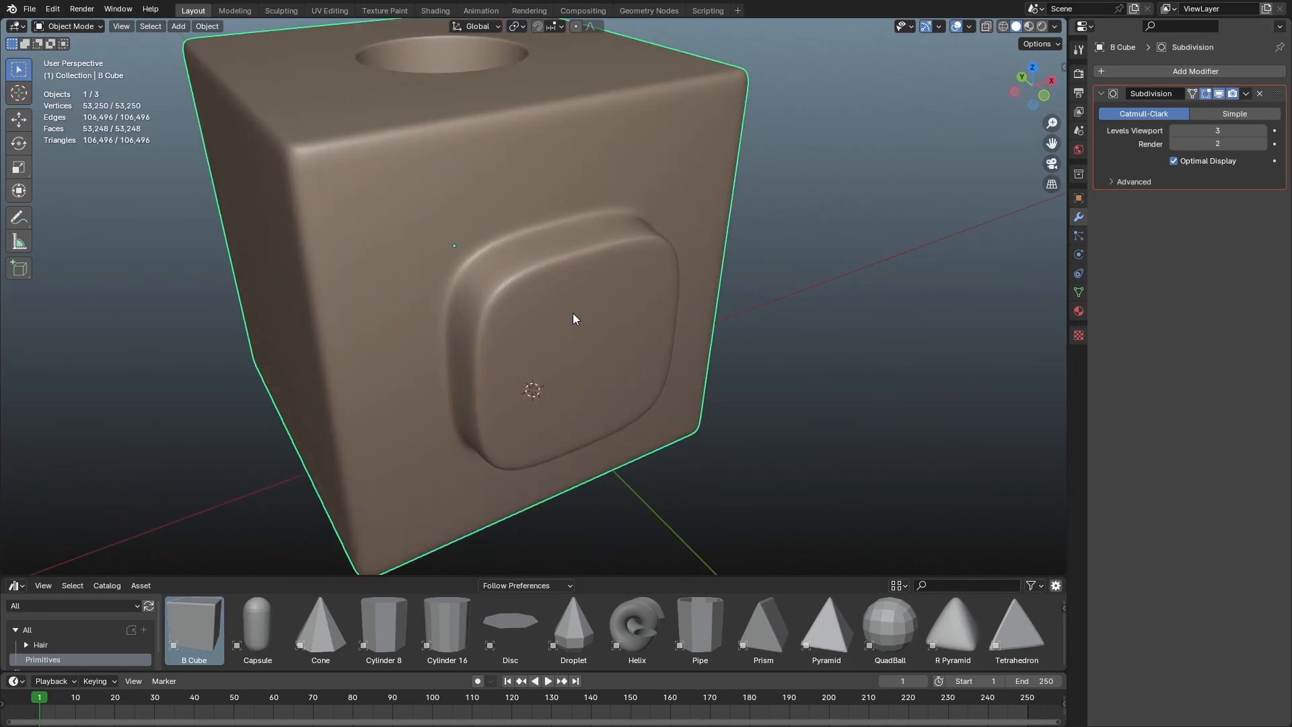
From front view, add a loop cut at factor 0.805 across the raised panel
key("Tab")
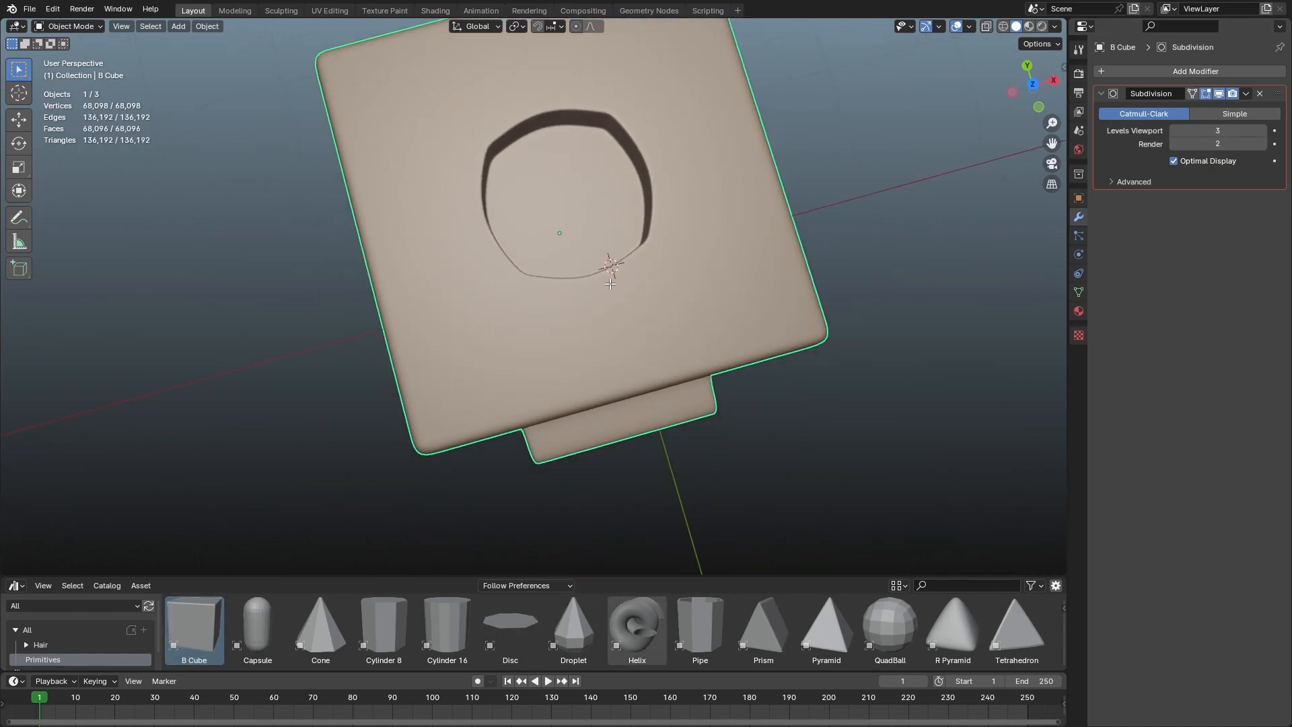
key("Tab")
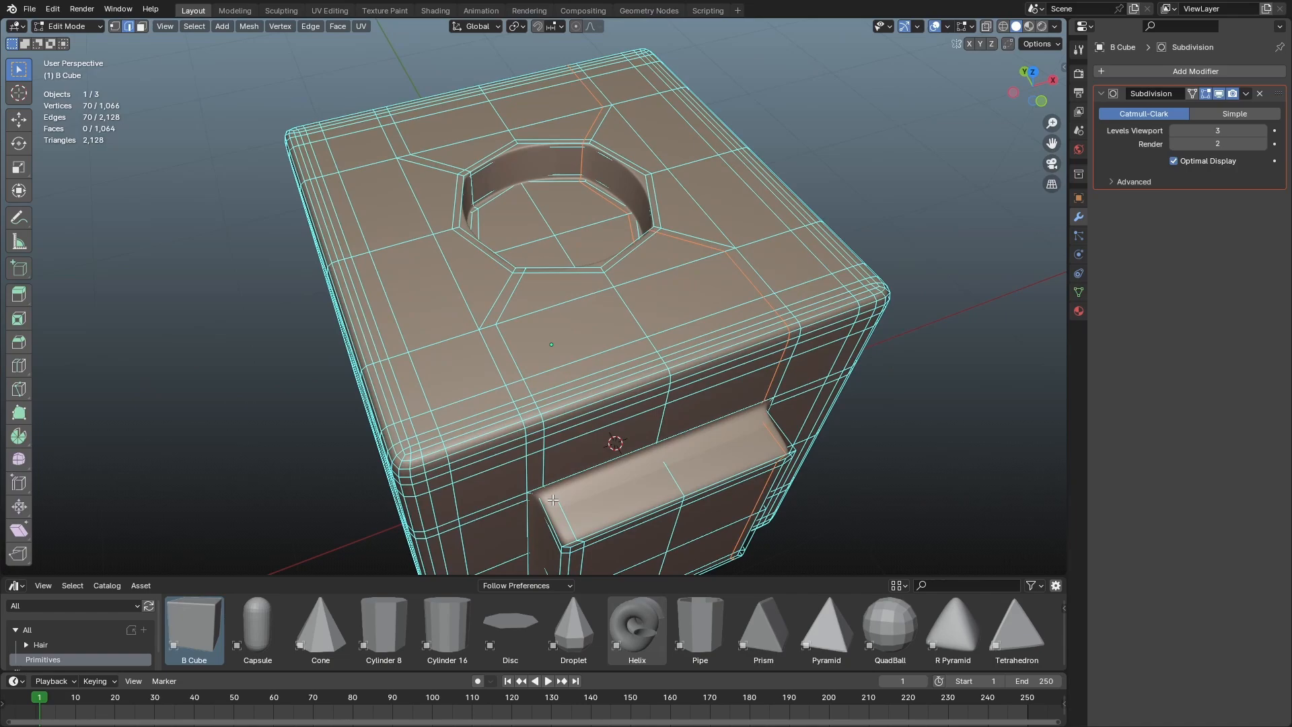
mouse_move(533, 250)
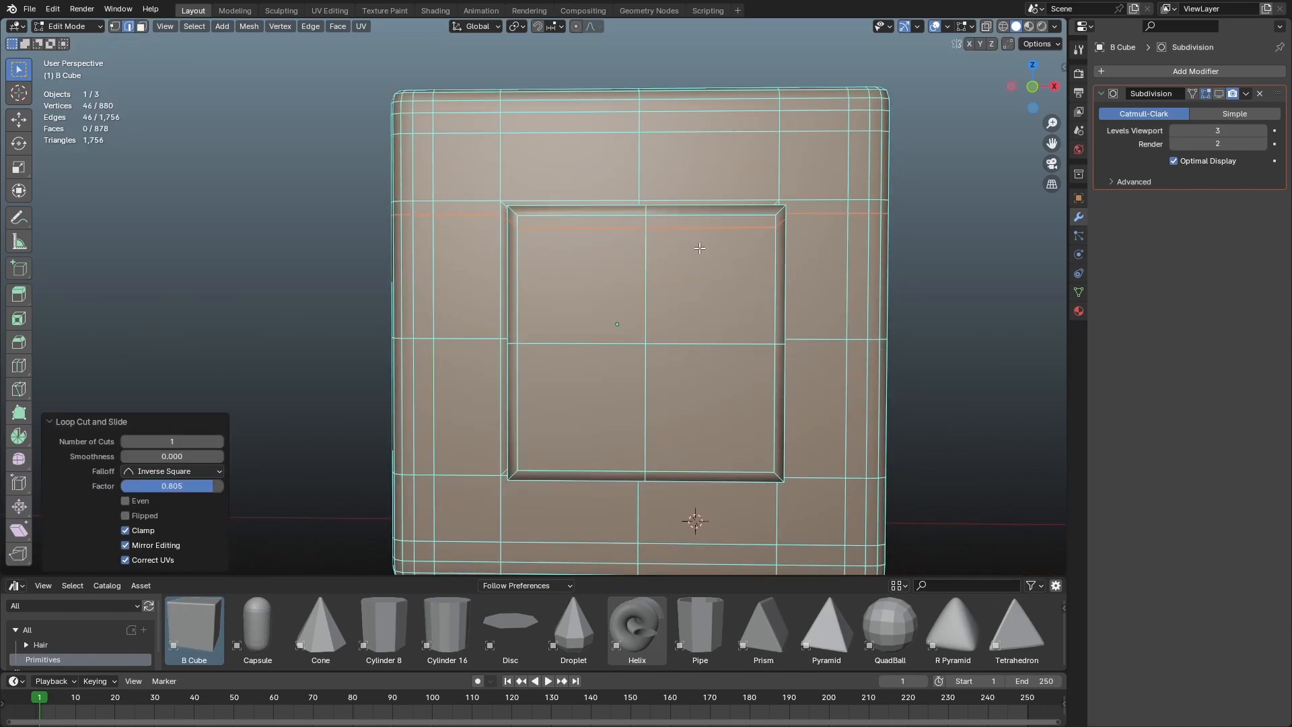
Add a vertical loop cut and slide it toward the panel's edge
key("s")
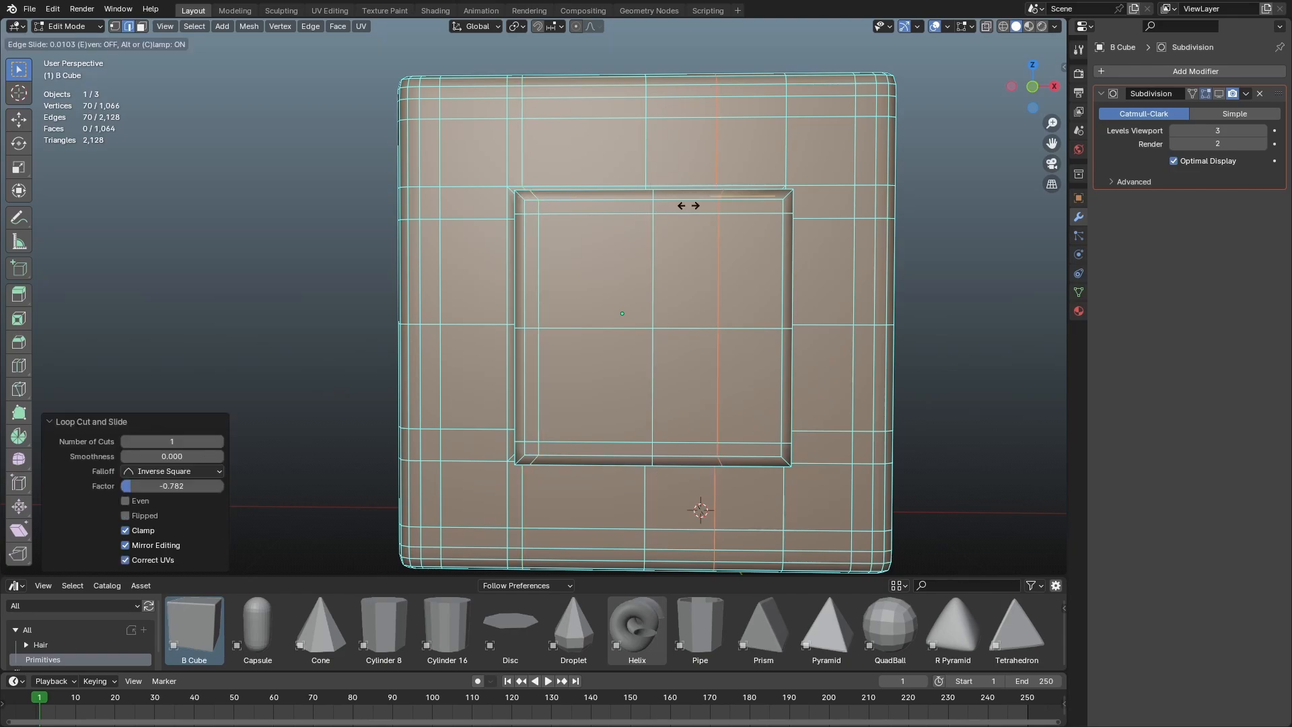
left_click_drag(688, 205, 740, 204)
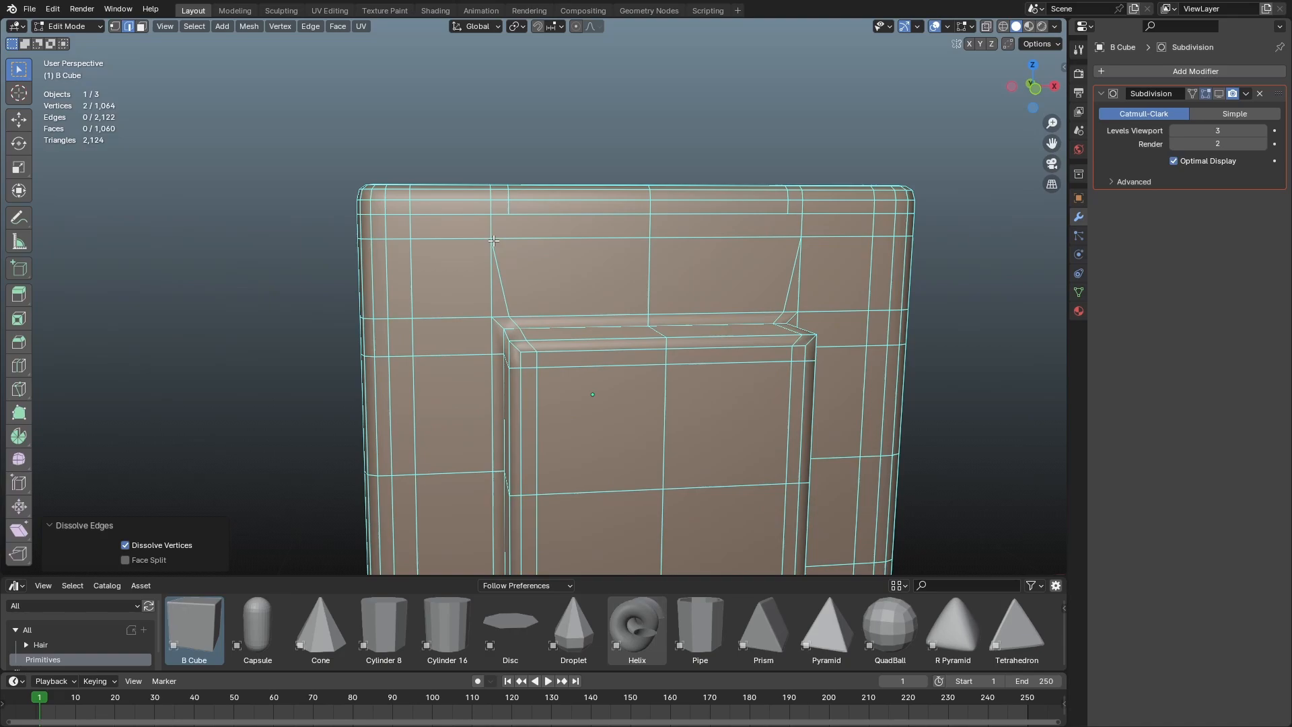
mouse_move(493, 235)
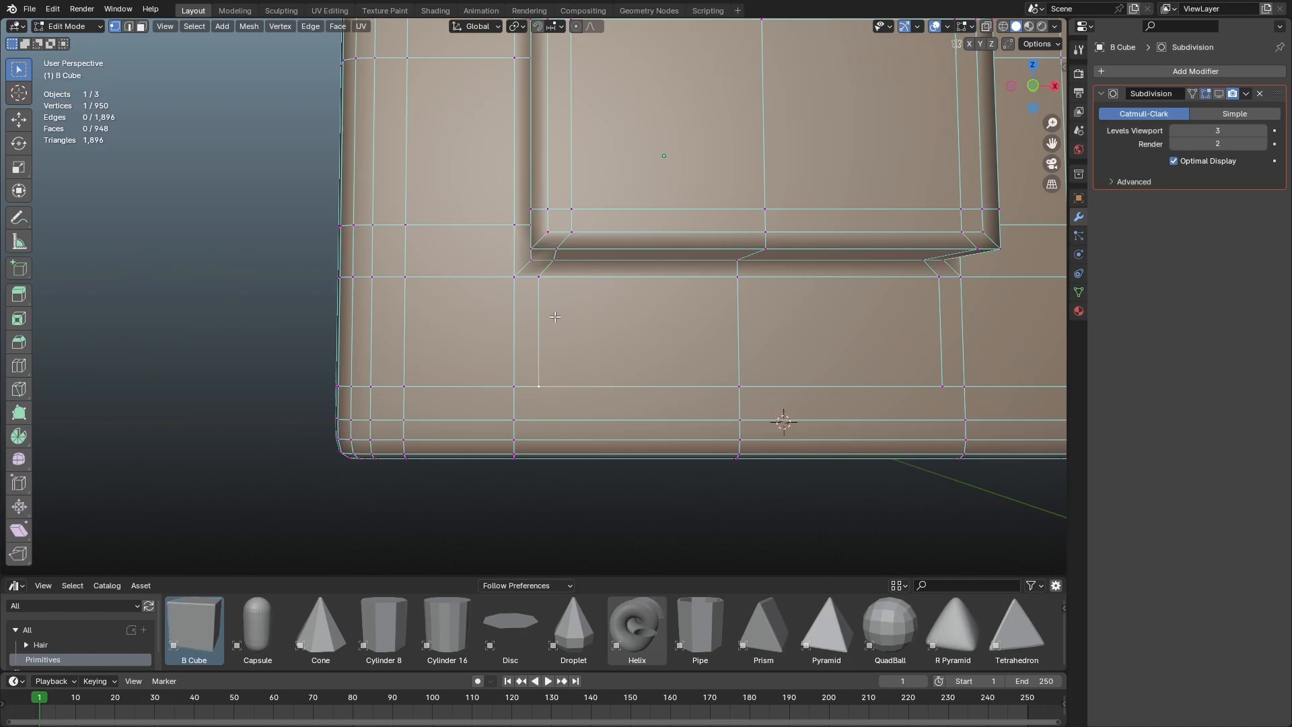
Select and merge vertices around the panel to redirect edge flow diagonally
left_click(544, 26)
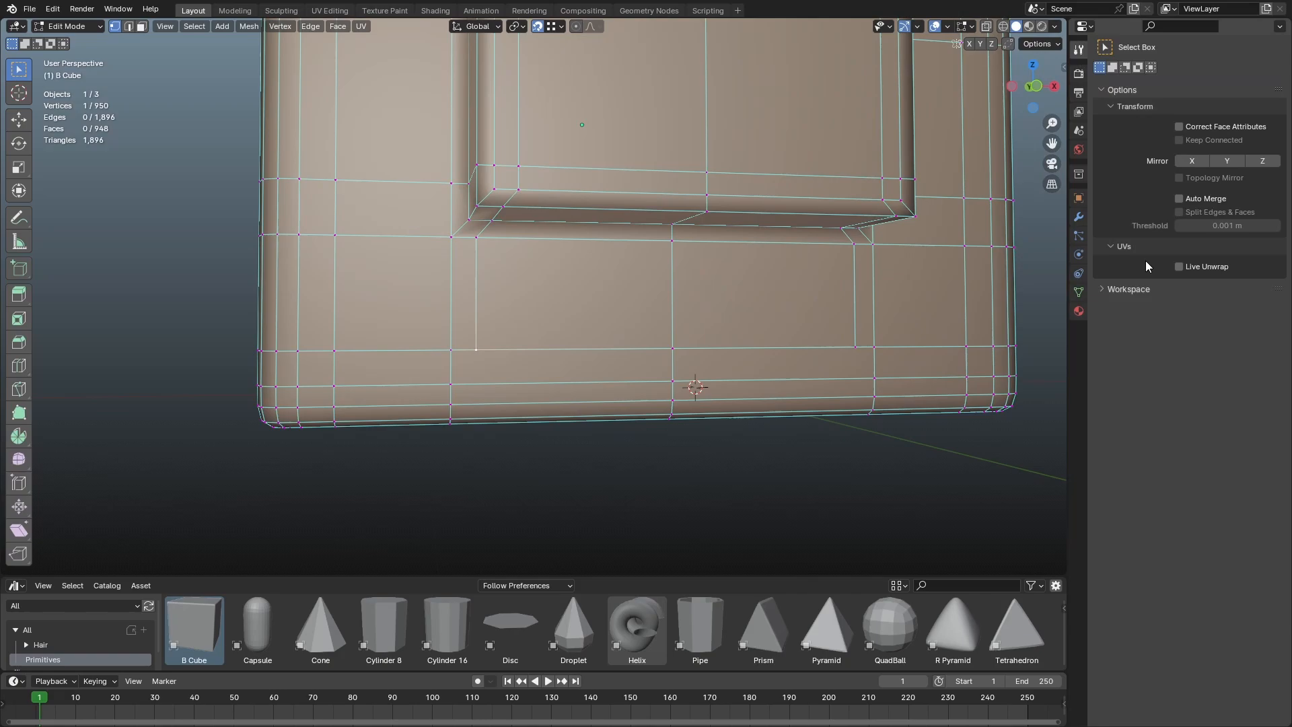
mouse_move(1101, 289)
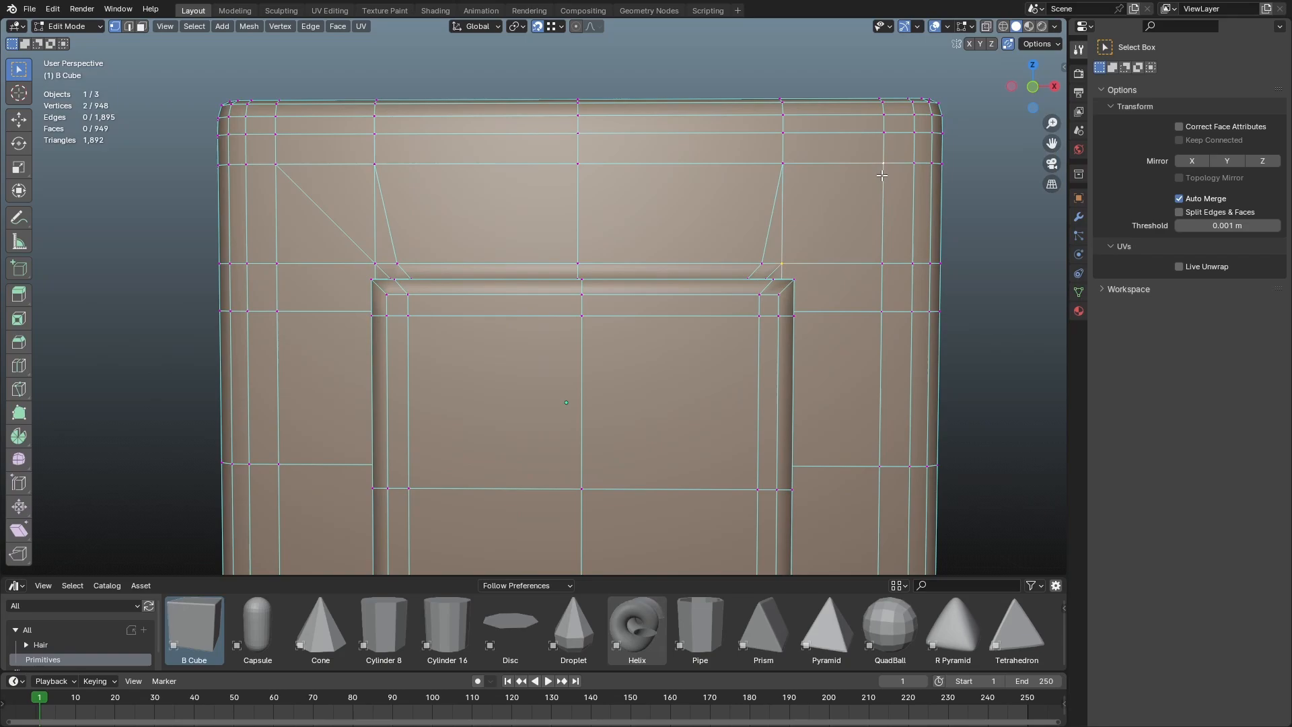
mouse_move(850, 207)
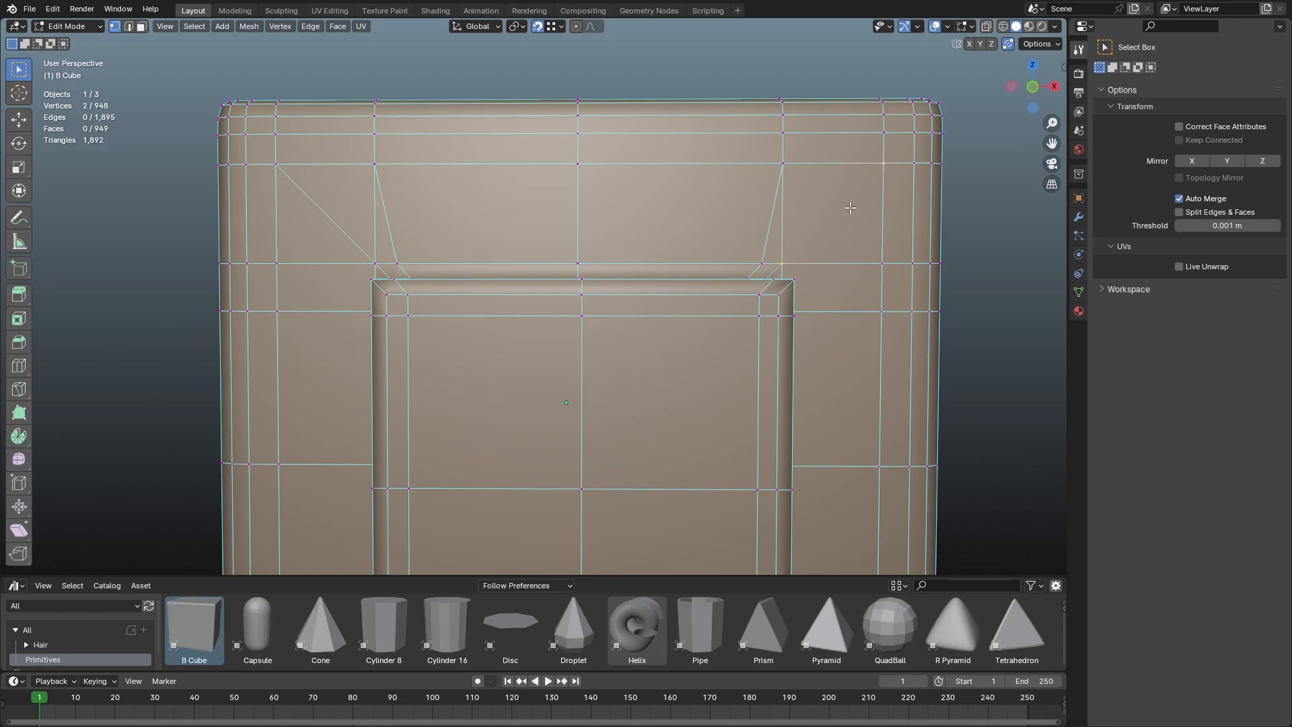
mouse_move(818, 263)
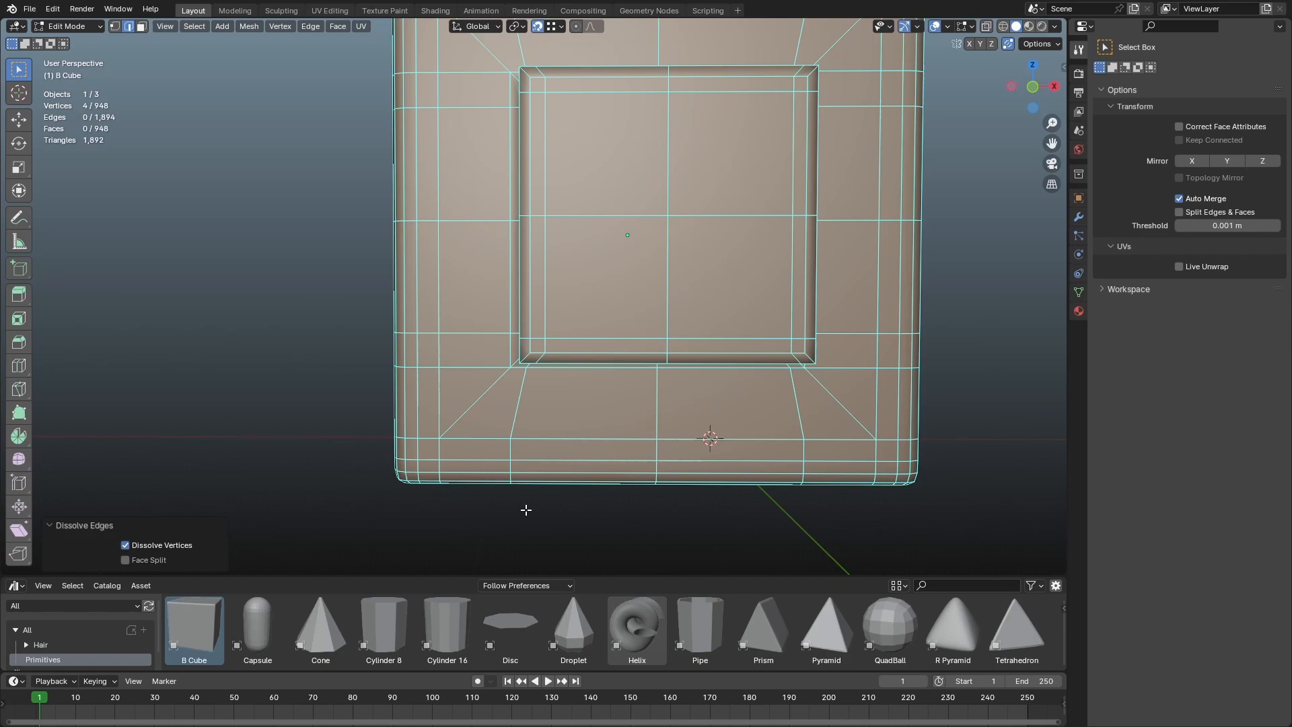
mouse_move(635, 357)
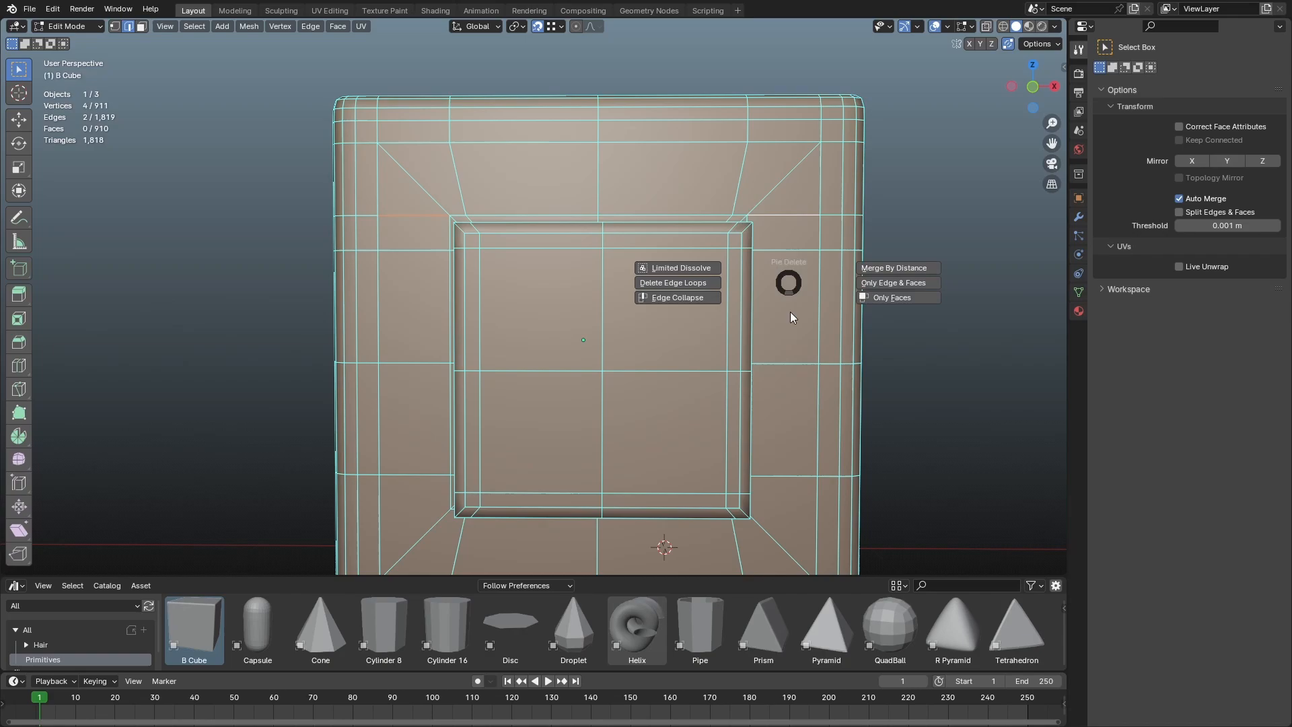
Dissolve the extra edge loop around the panel so edges fan from its corners
left_click(677, 283)
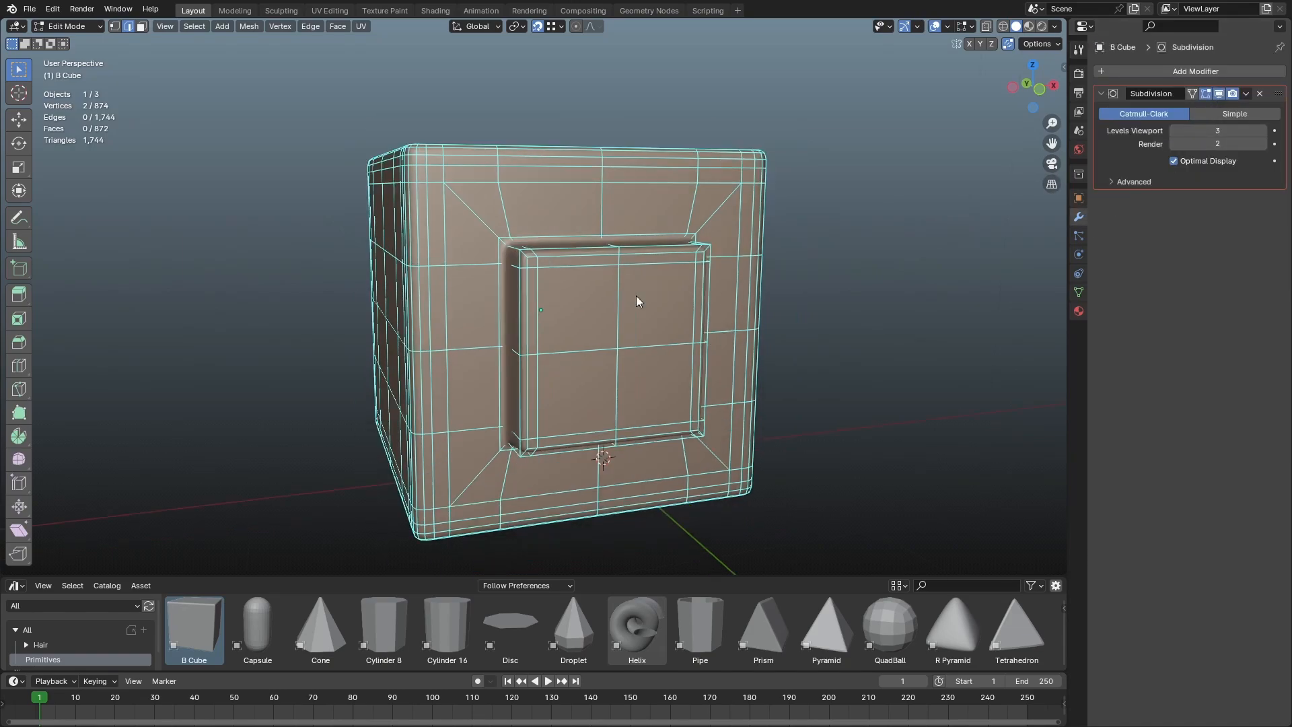
Preview the smoothed cube in object mode, orbiting to the cutout and panel
key("Tab")
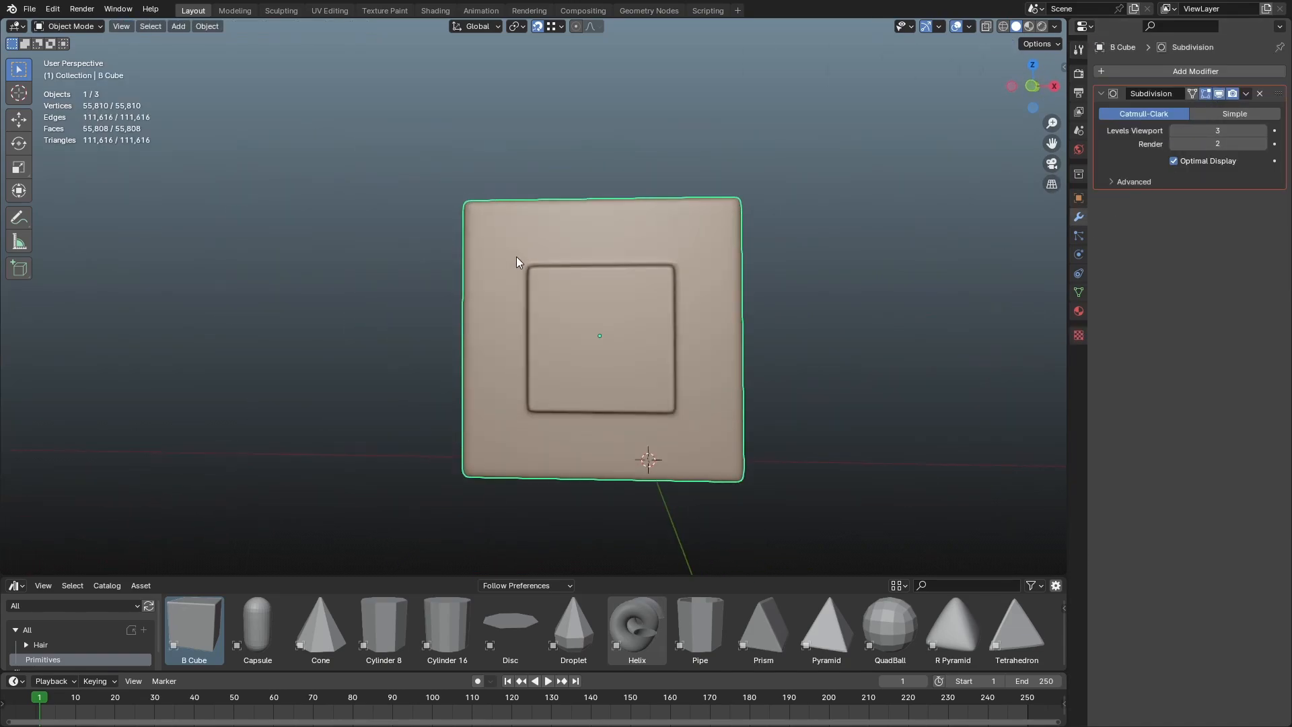
key("Tab")
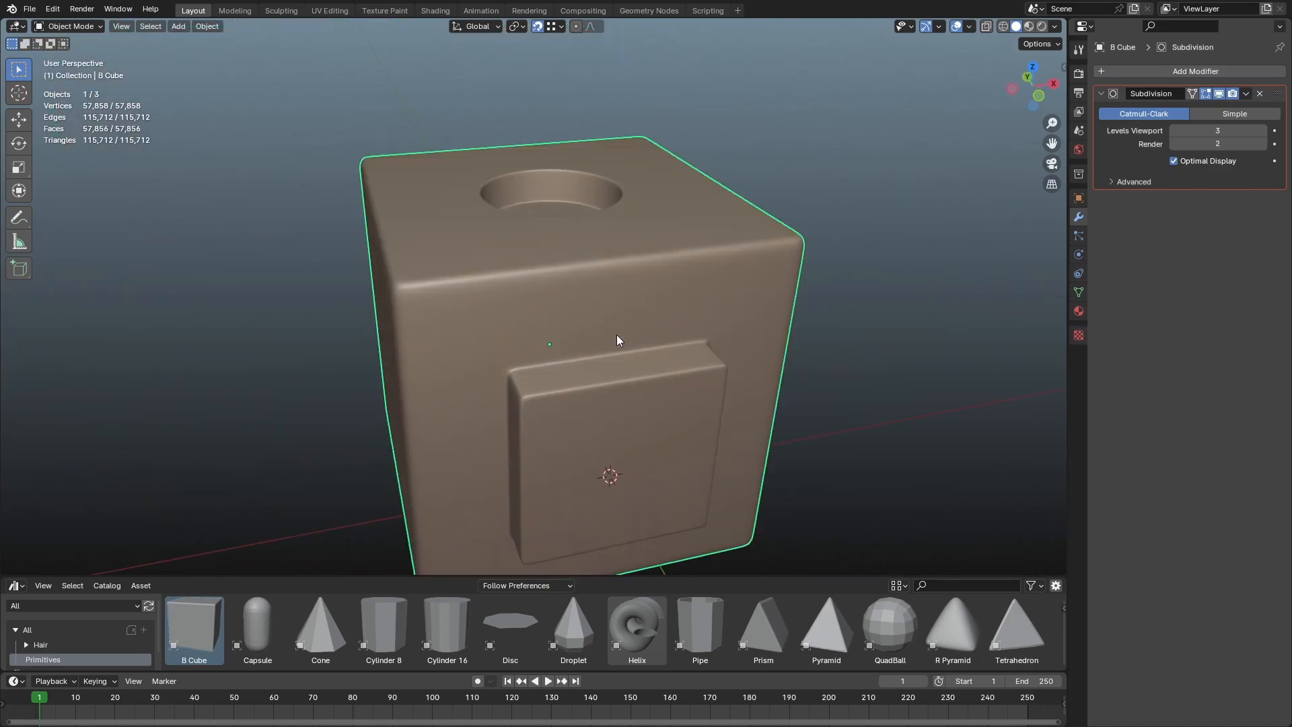
left_click_drag(618, 341, 559, 279)
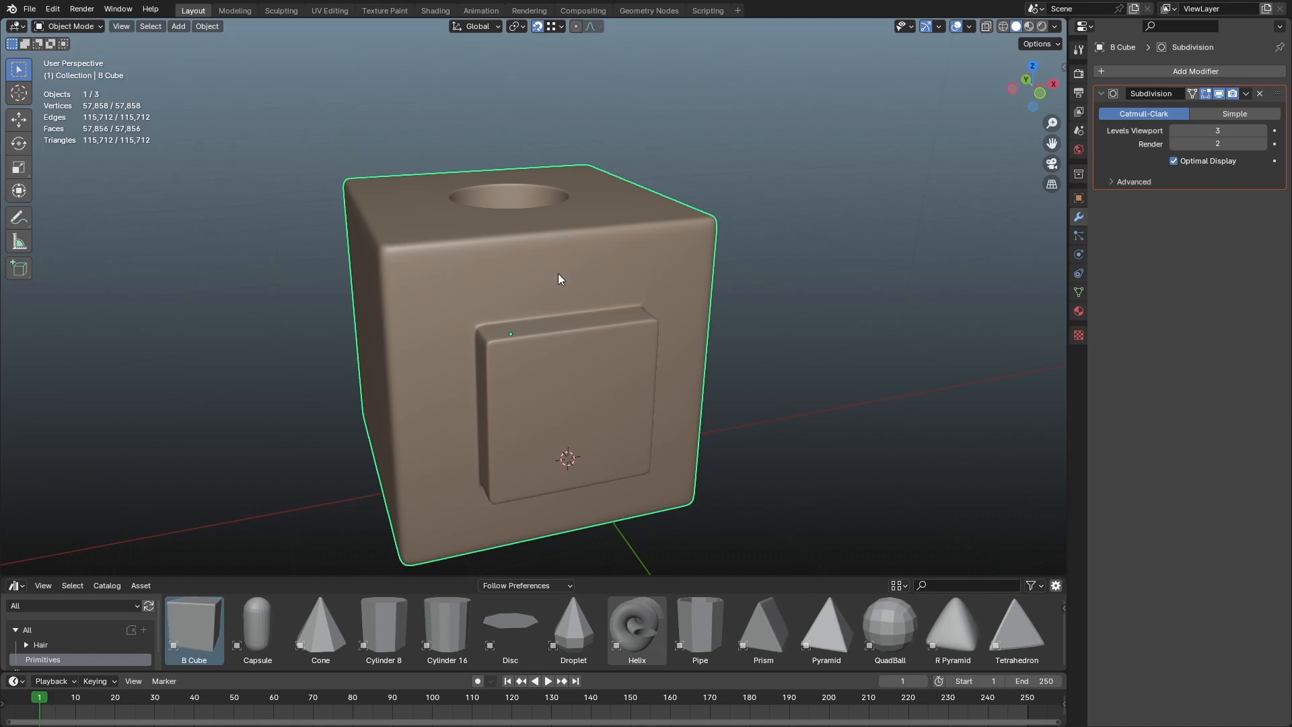
Return to mesh editing and turn toward the raised panel side
key("Tab")
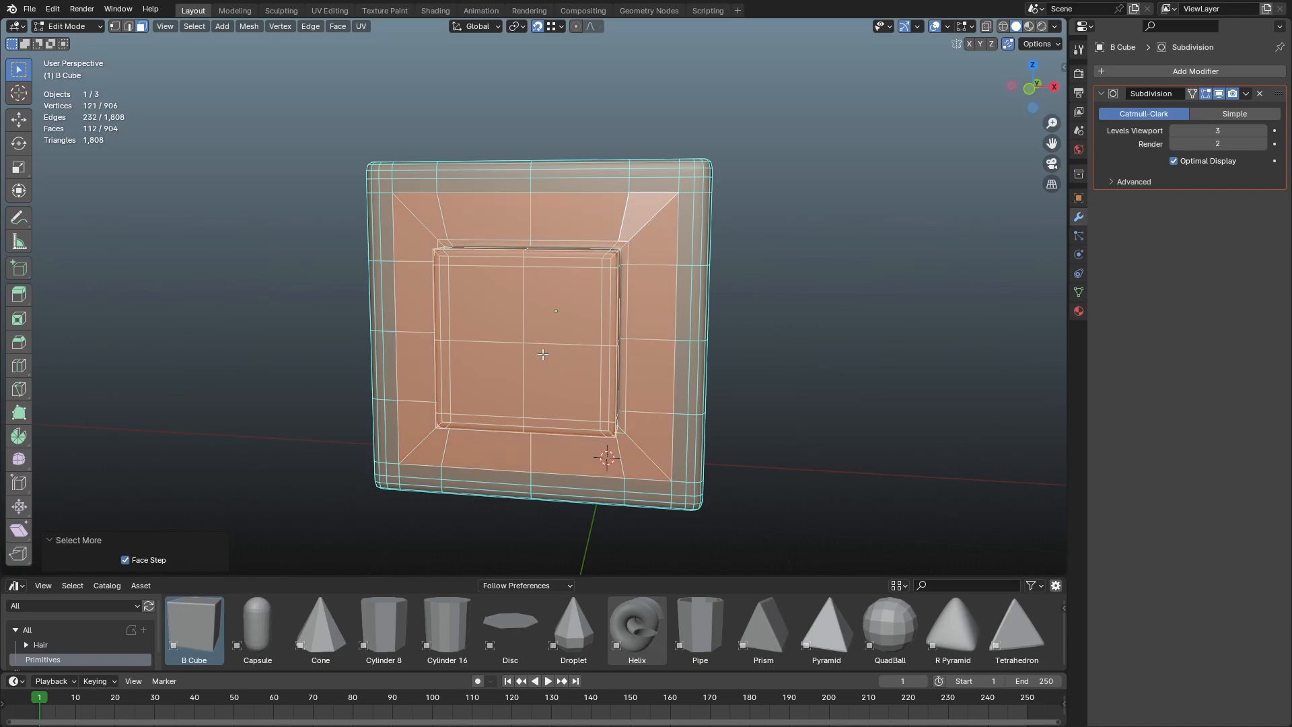
left_click_drag(544, 354, 623, 296)
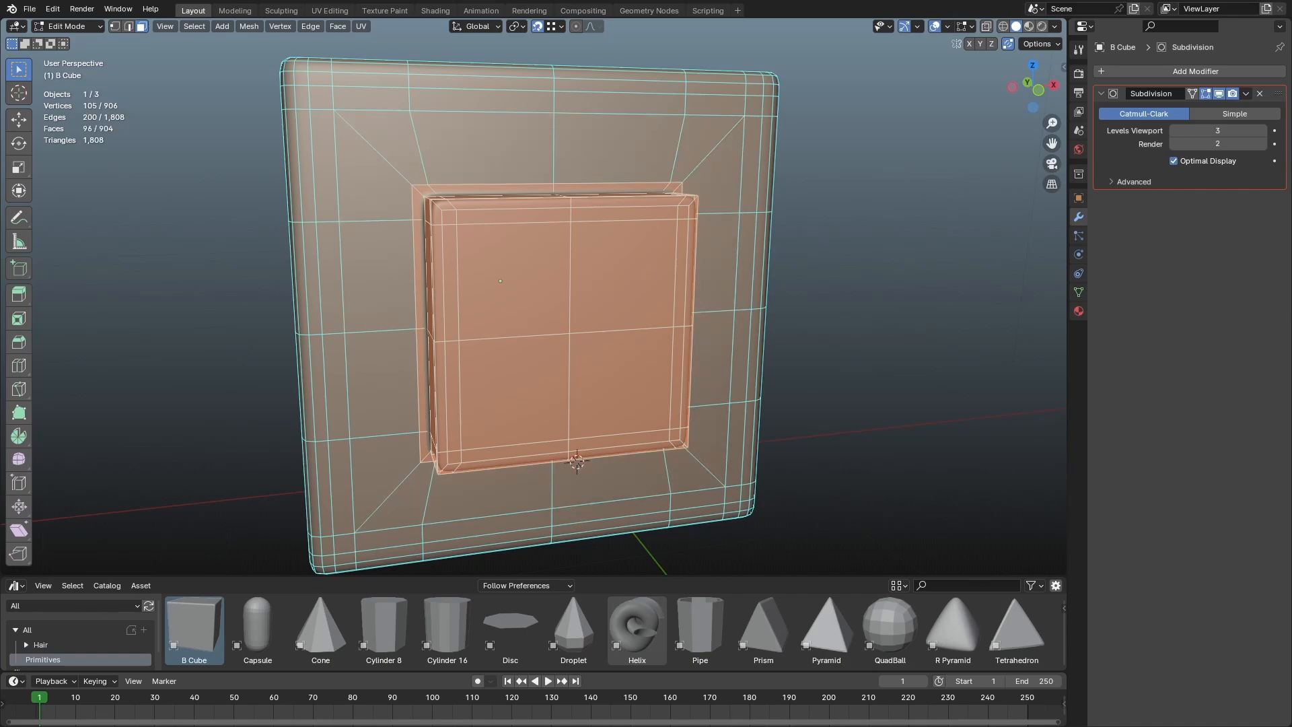
mouse_move(956, 327)
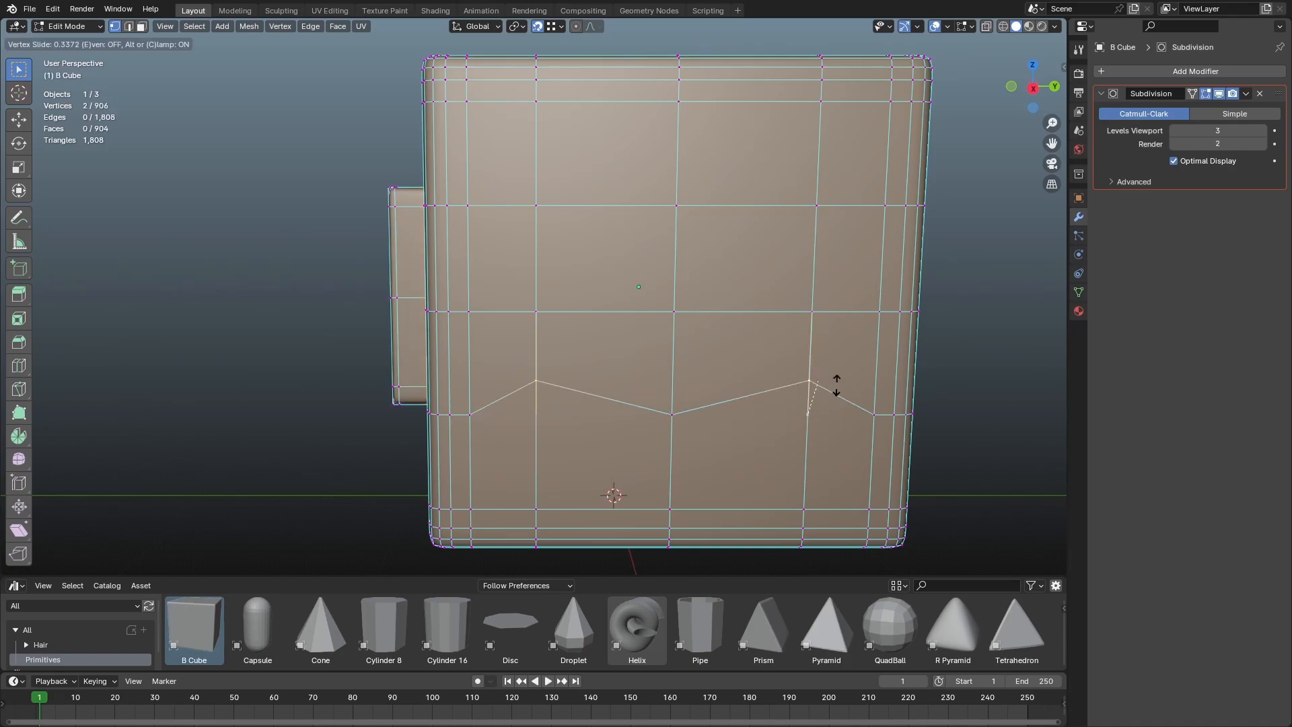
Slide the side-face vertex into place to form the pointed V of the shield outline
left_click(816, 412)
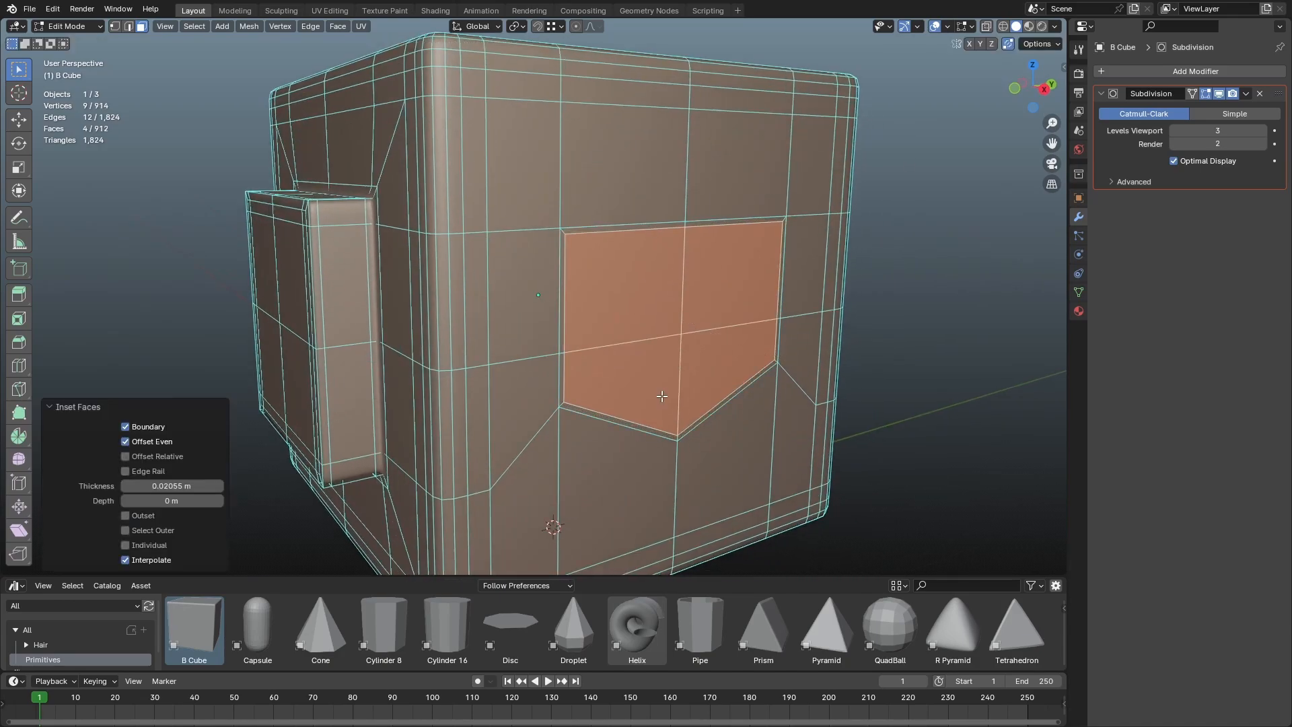
Inset the shield-shaped faces with about 0.0275 m thickness and preview the smoothed result
left_click_drag(661, 396, 739, 397)
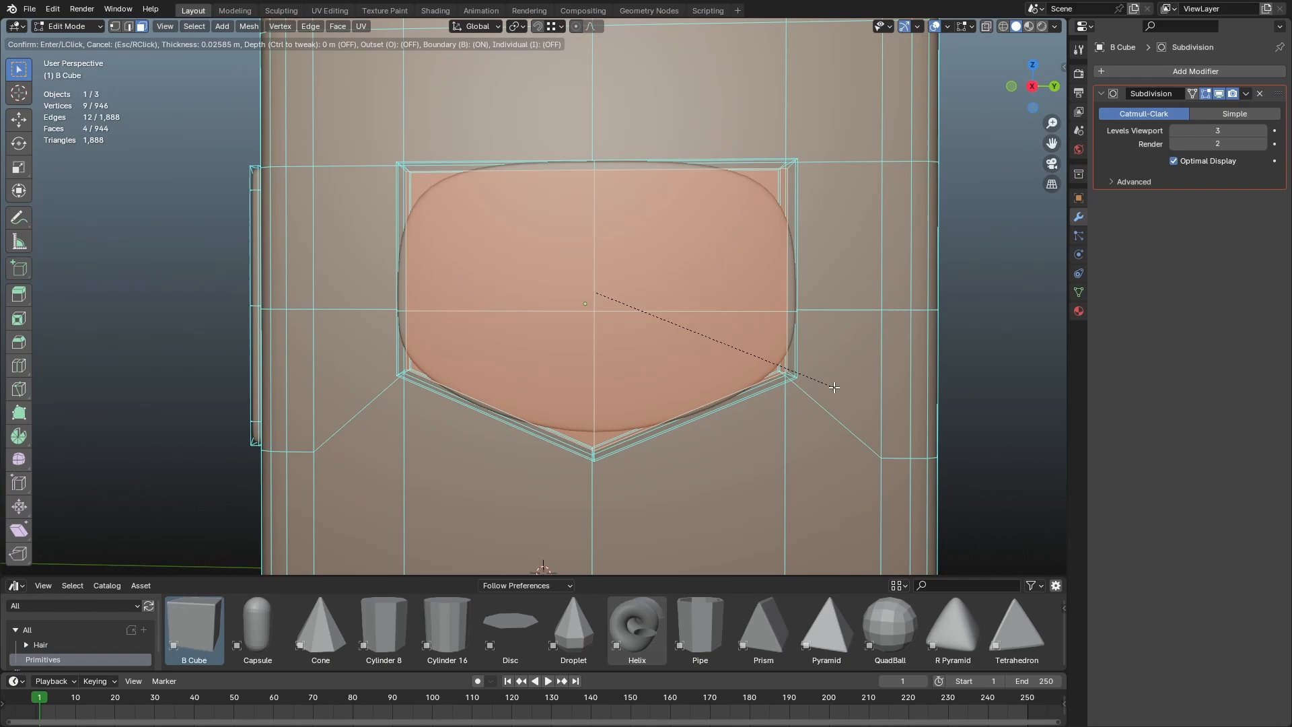
left_click(834, 388)
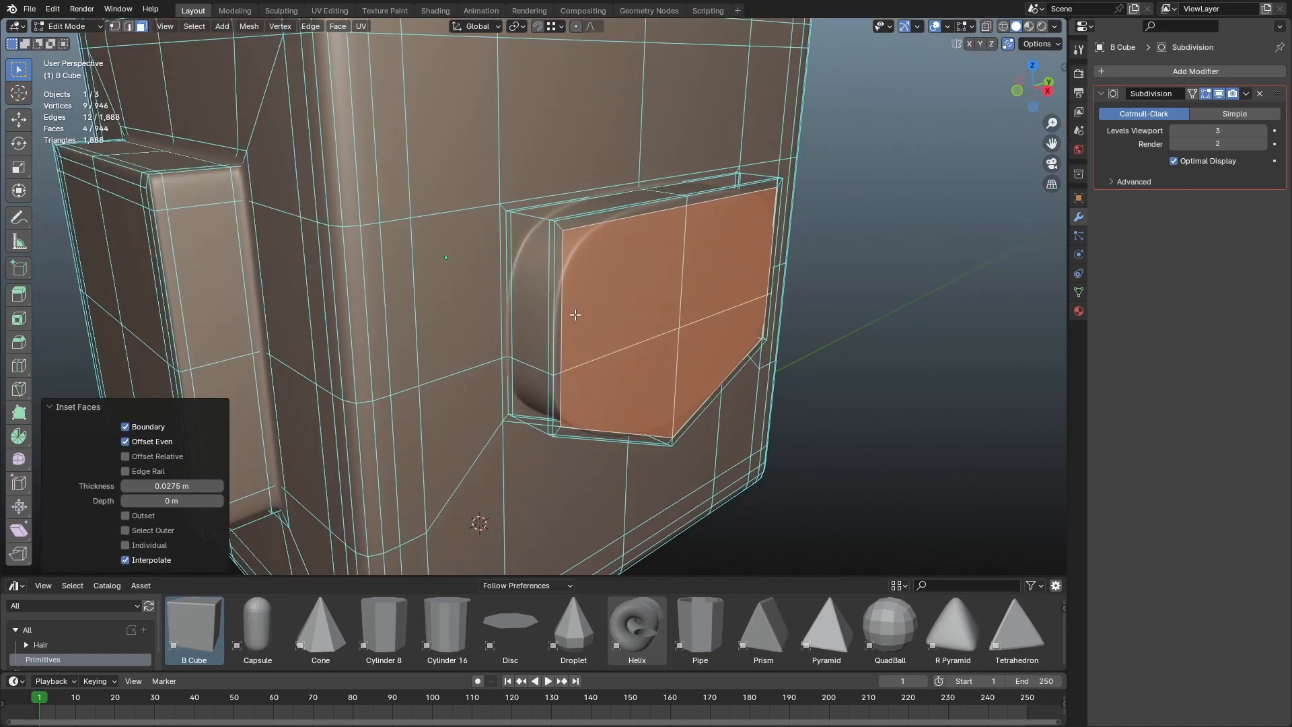
key("Tab")
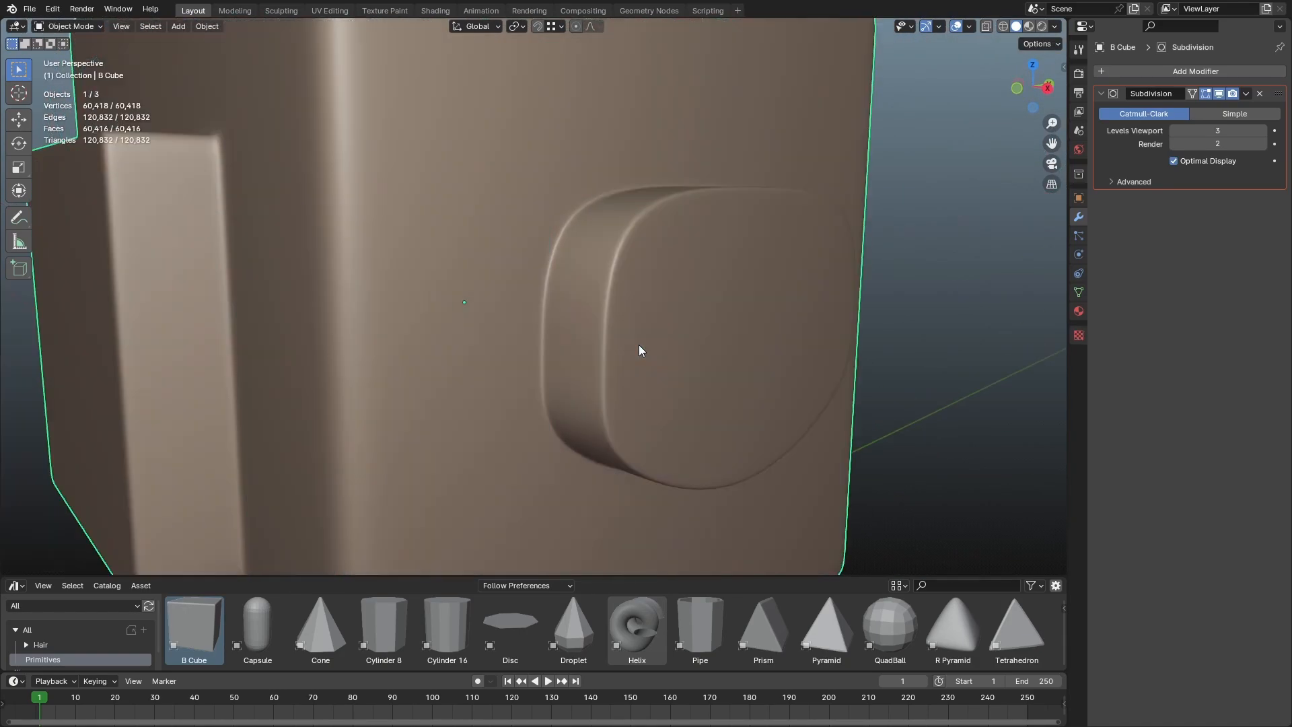
key("Tab")
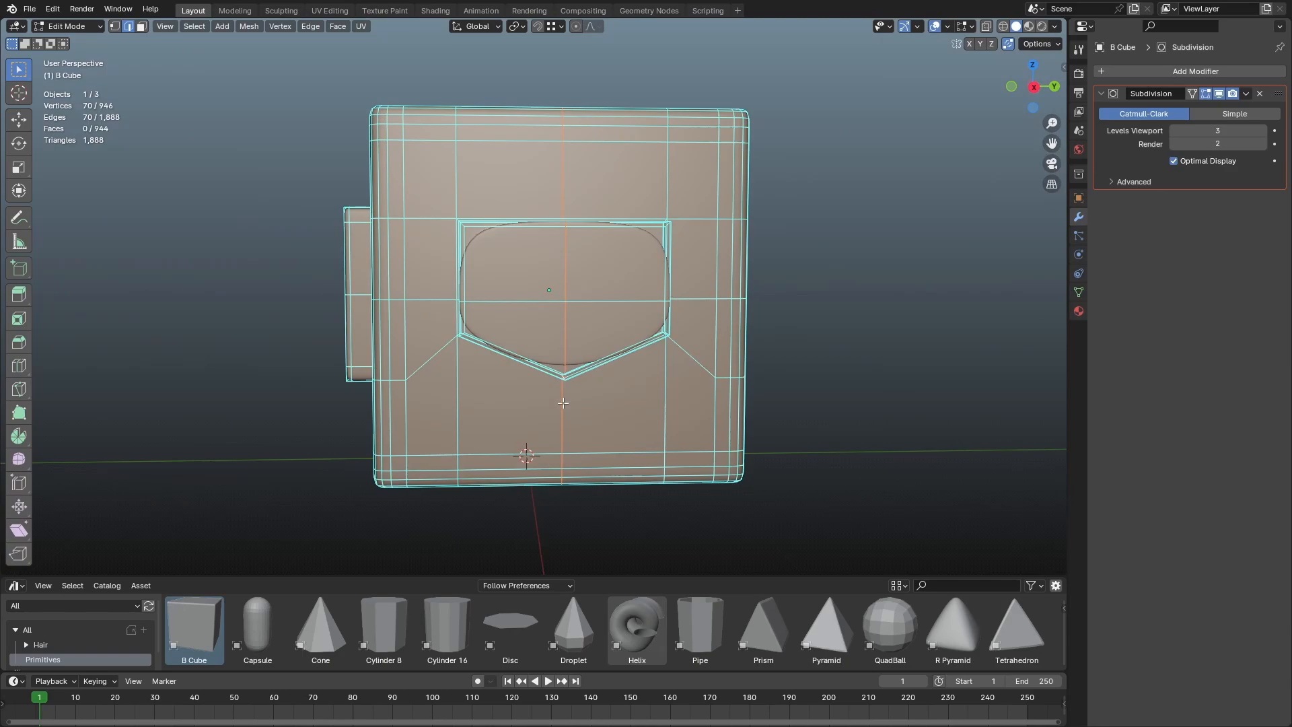
scroll("up", 3)
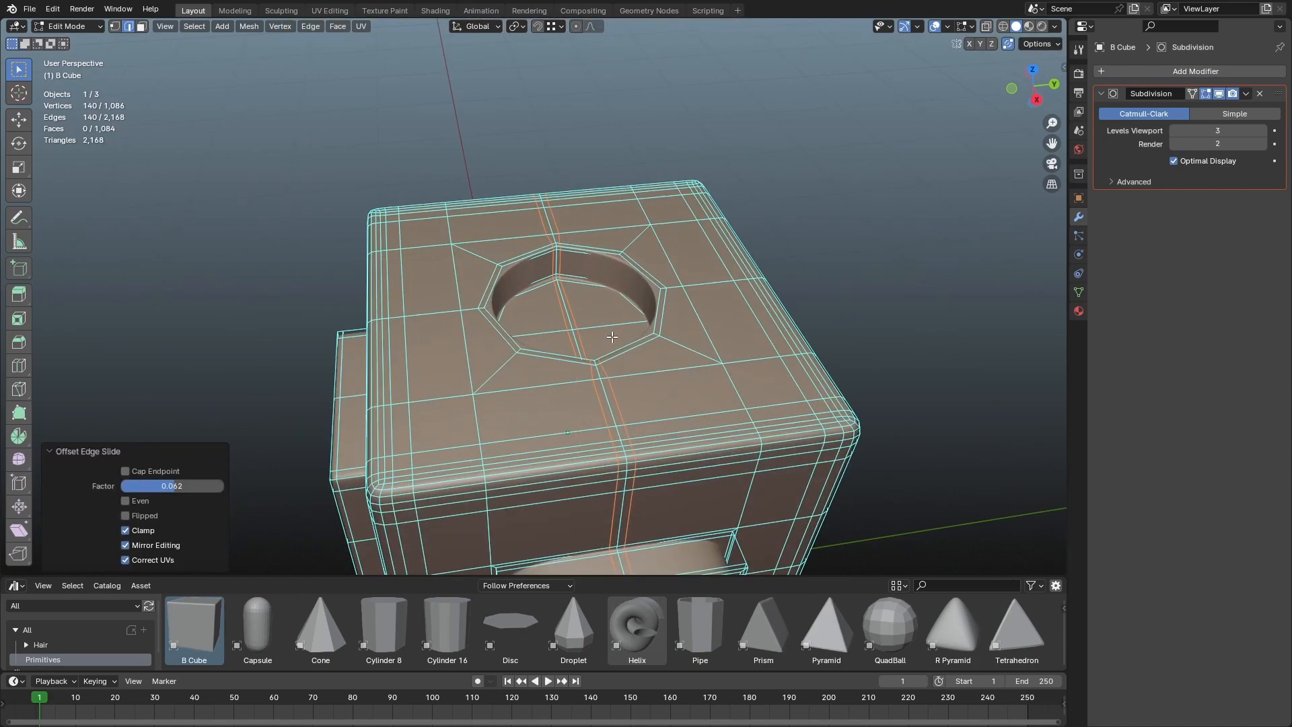
left_click_drag(612, 336, 606, 452)
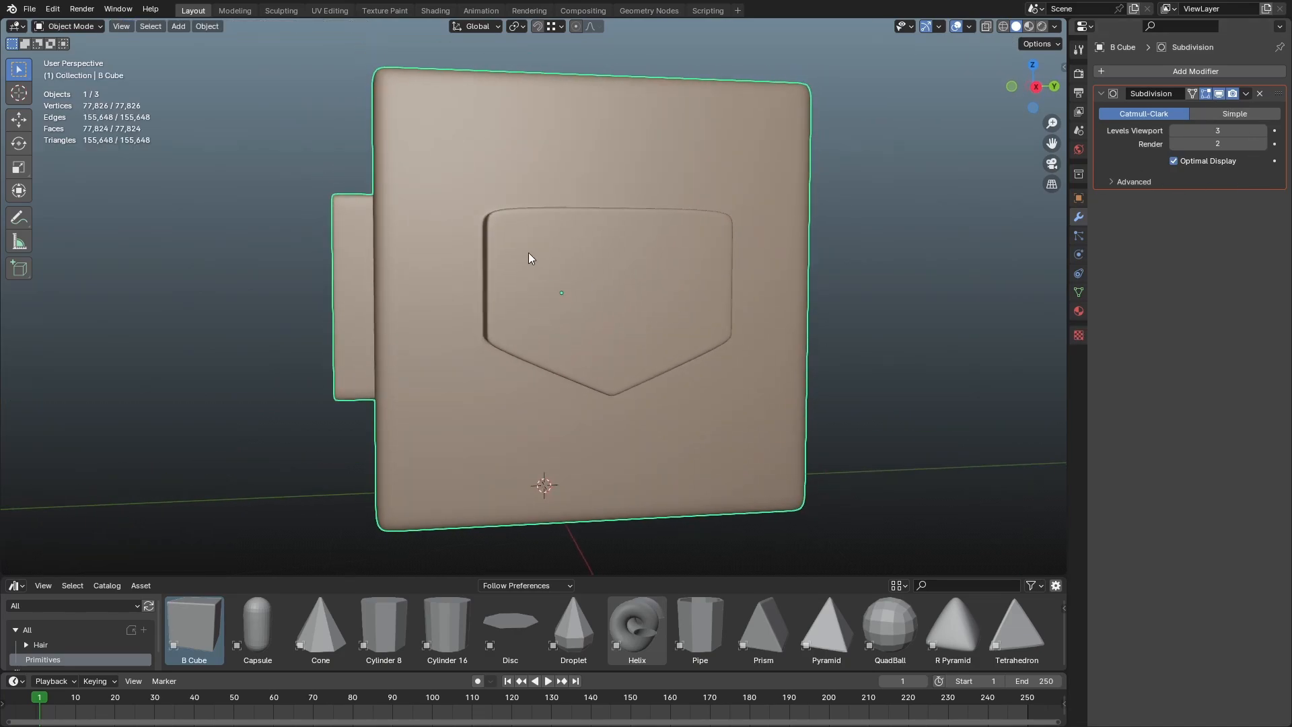
key("Tab")
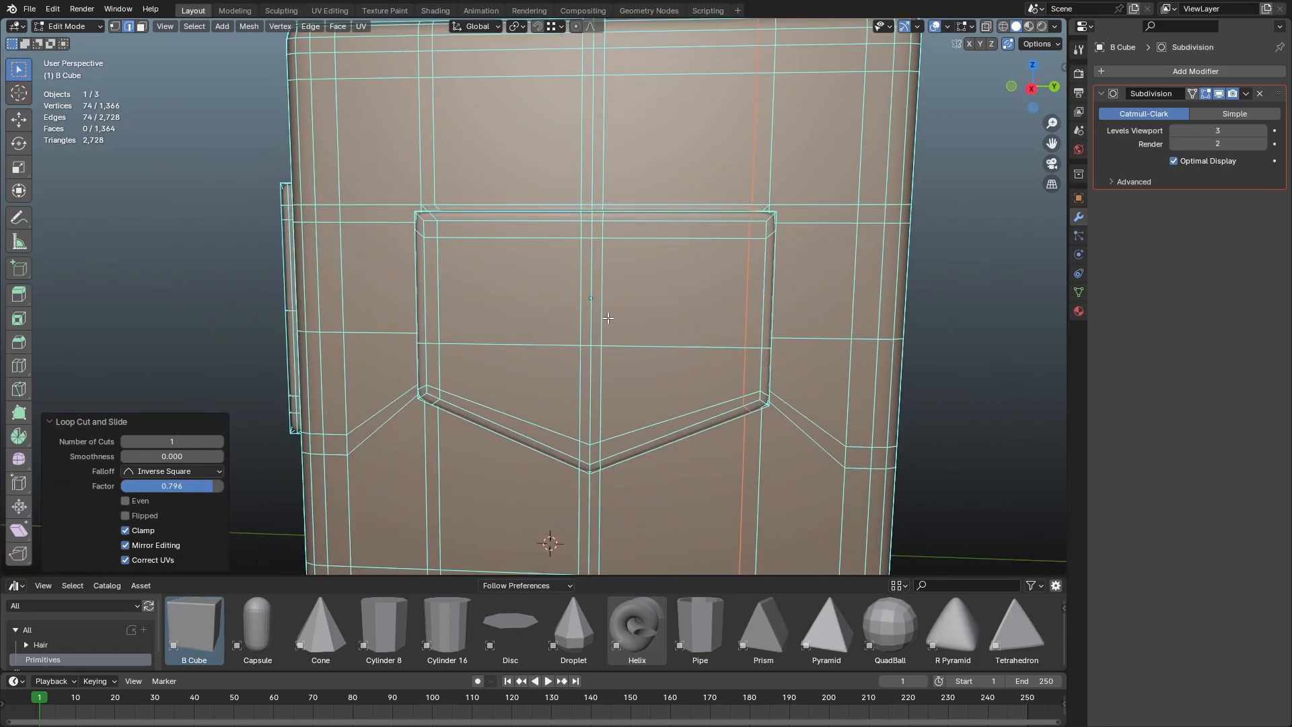
key("Tab")
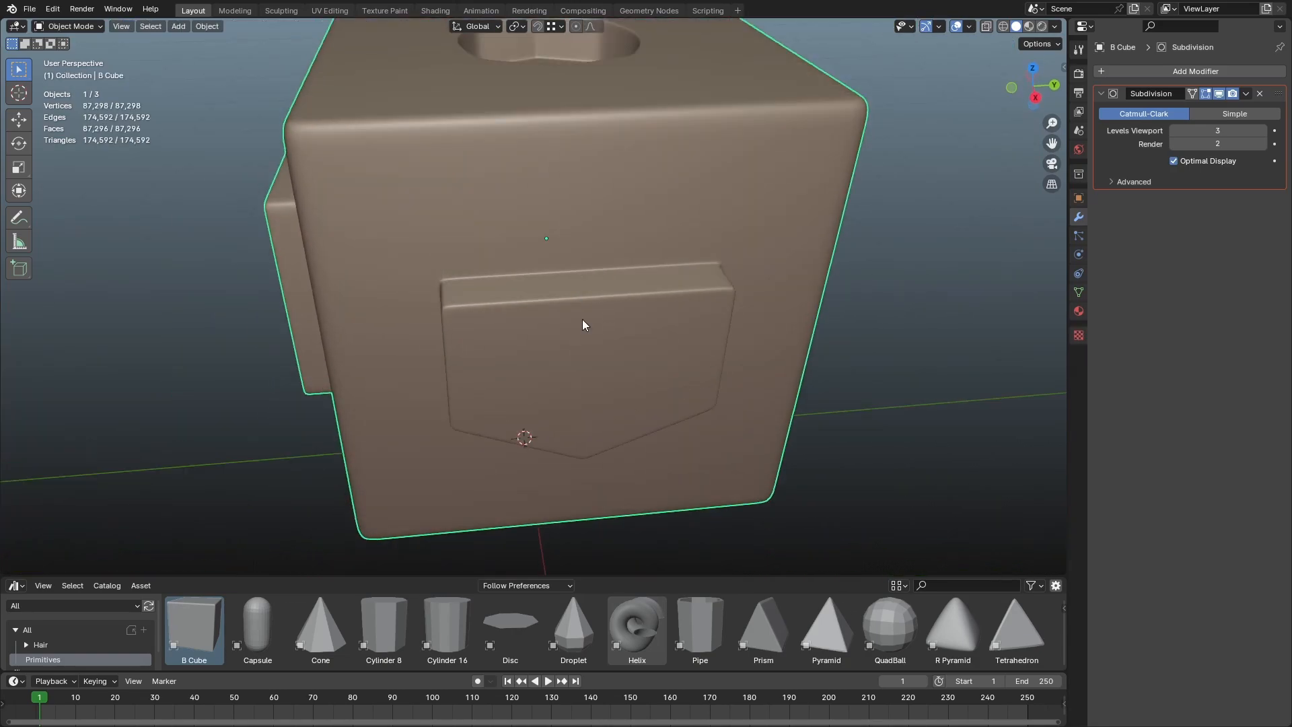
left_click_drag(582, 324, 613, 420)
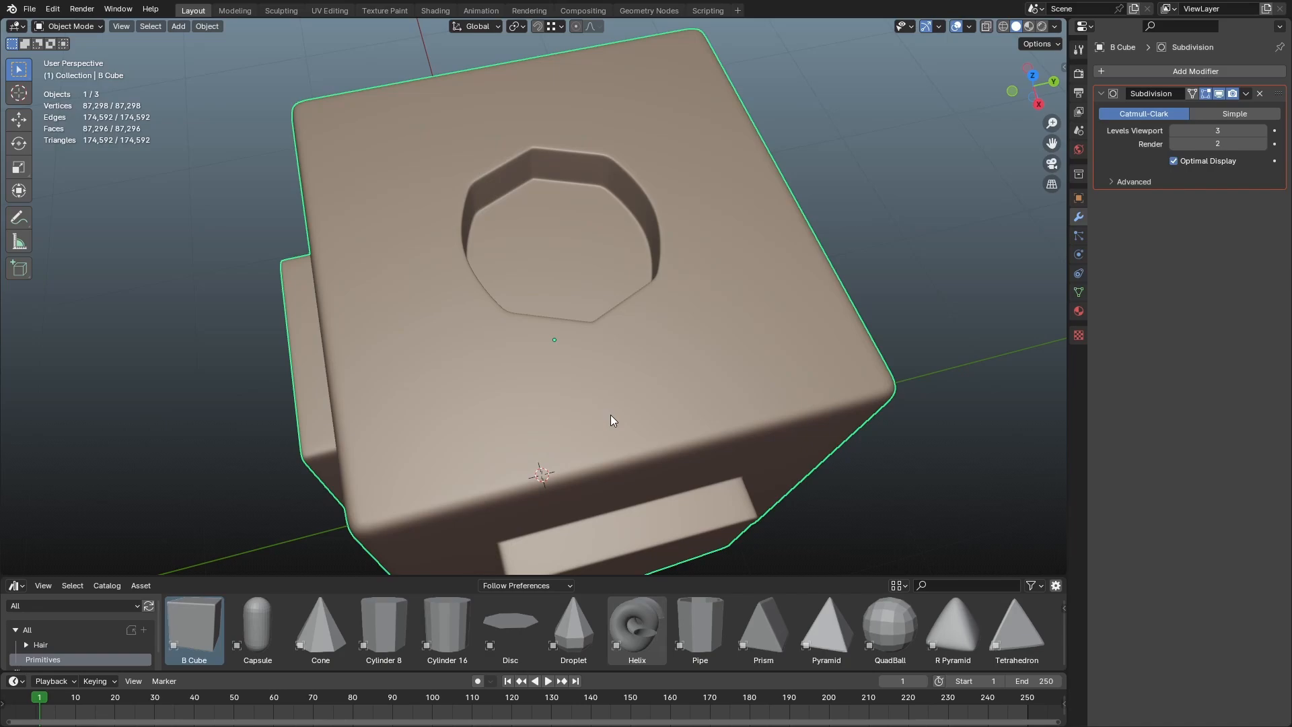
mouse_move(589, 311)
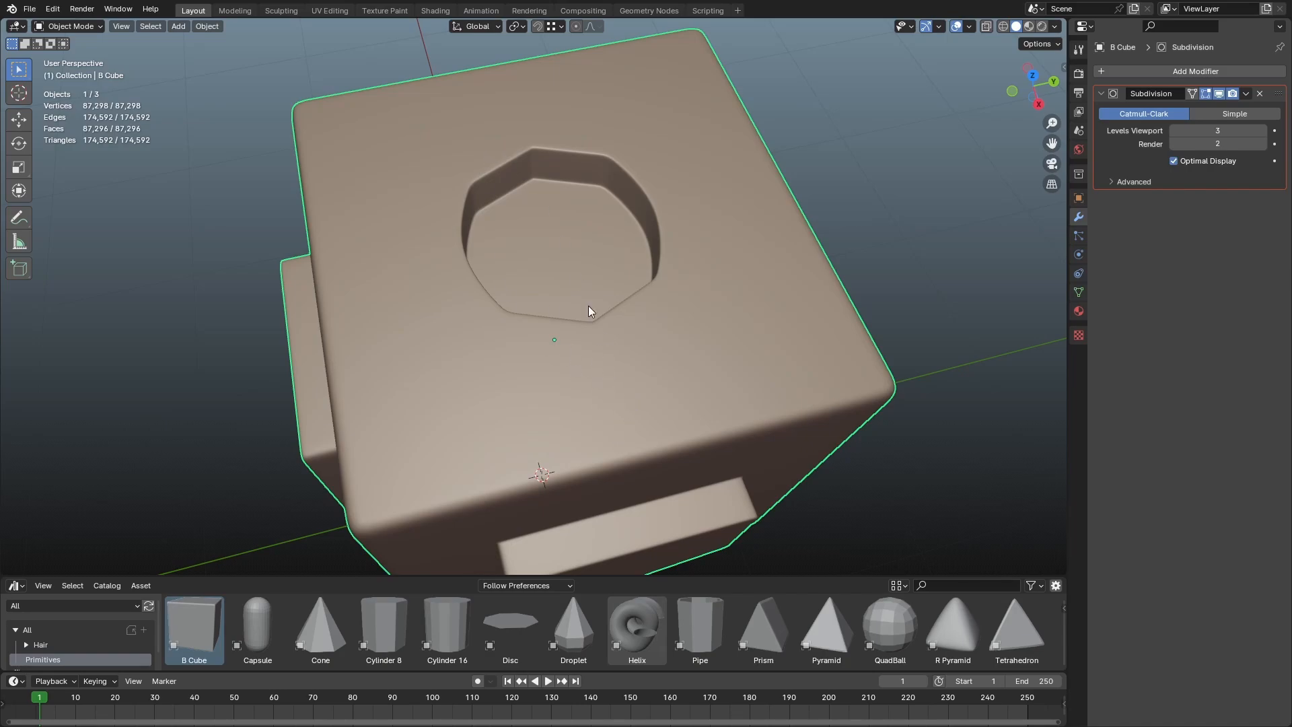
left_click_drag(589, 311, 624, 354)
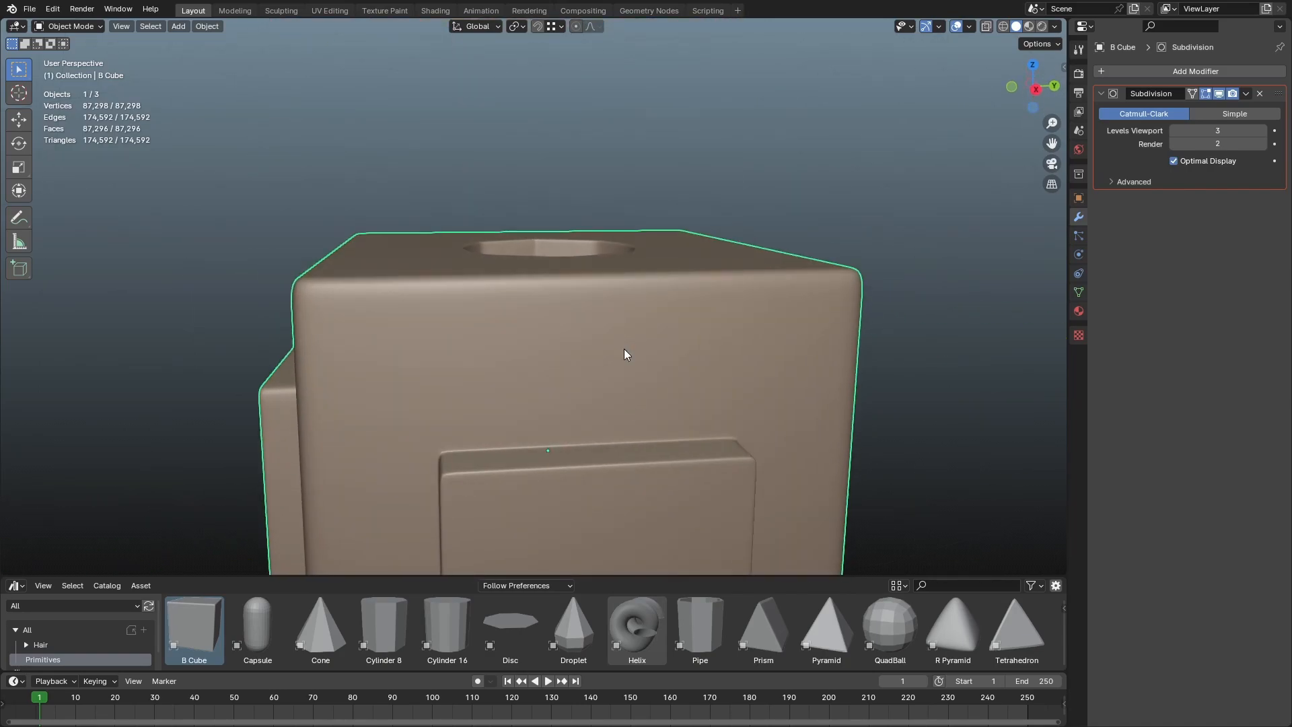
Merge the stray vertex pair at centre and dissolve the leftover edges near the front panel
key("Tab")
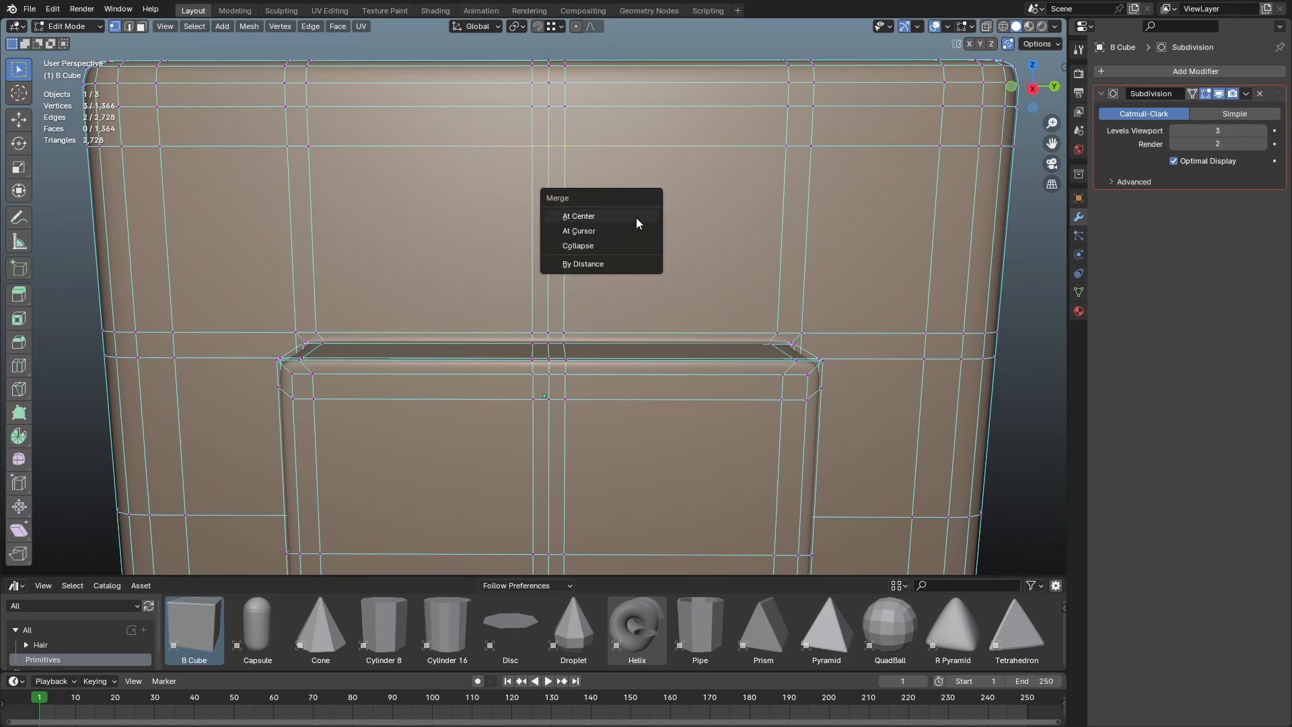
left_click(578, 215)
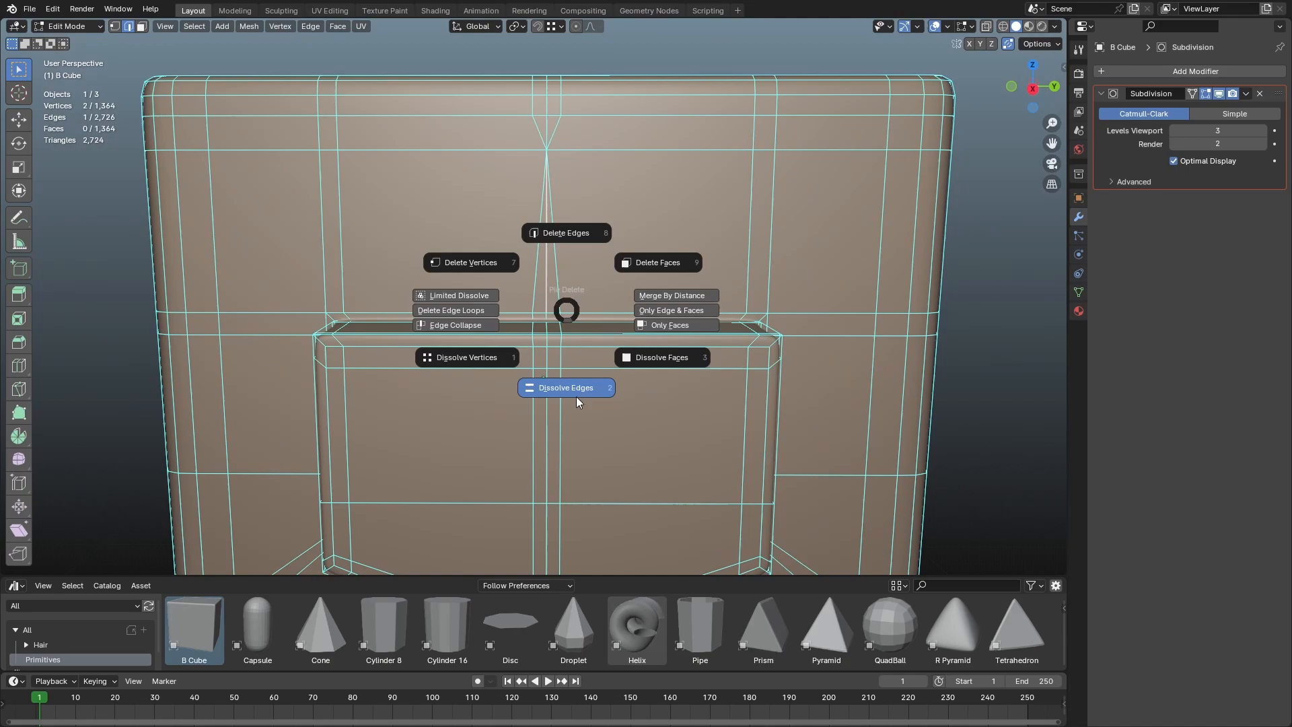
left_click(566, 387)
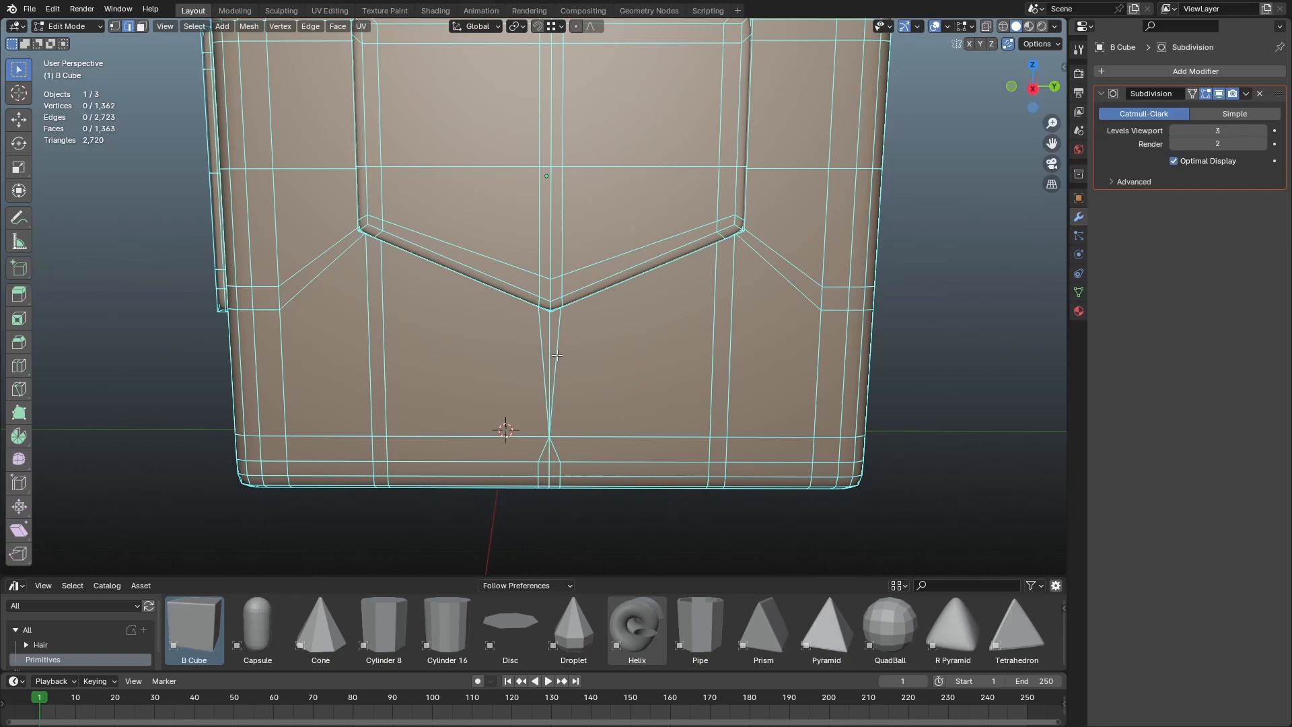
key("X")
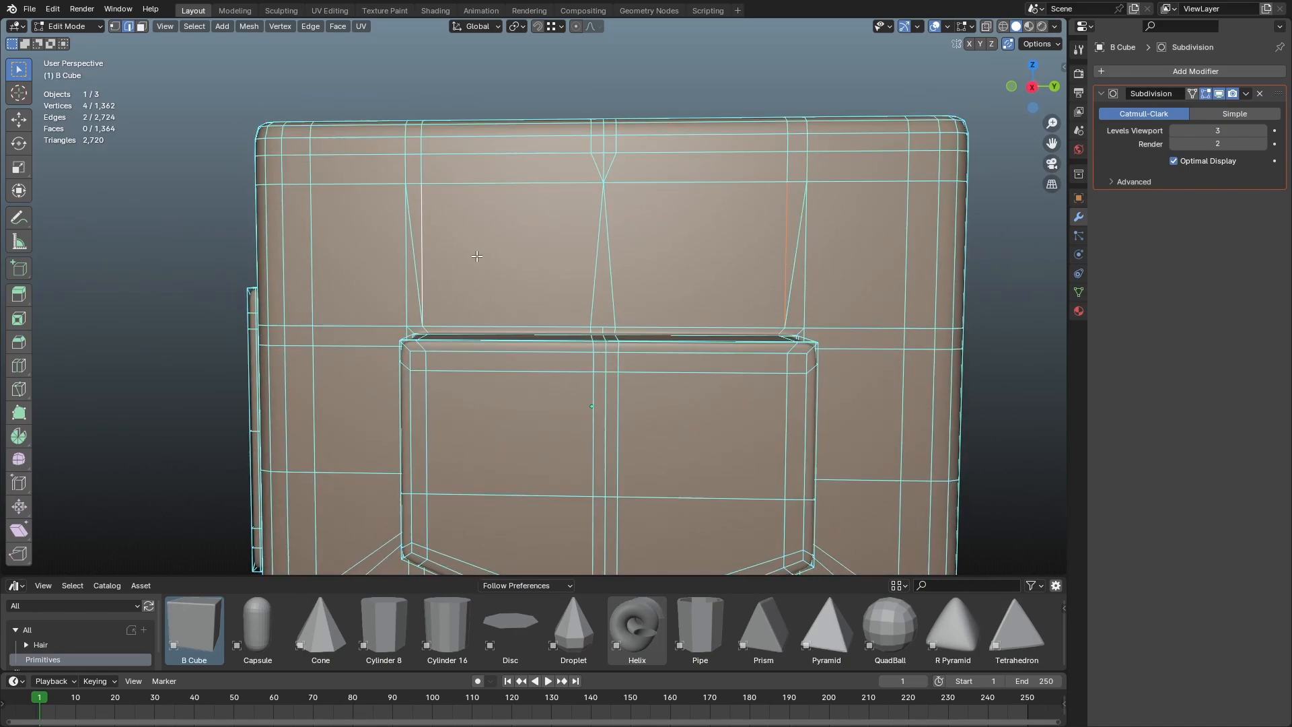
key("X")
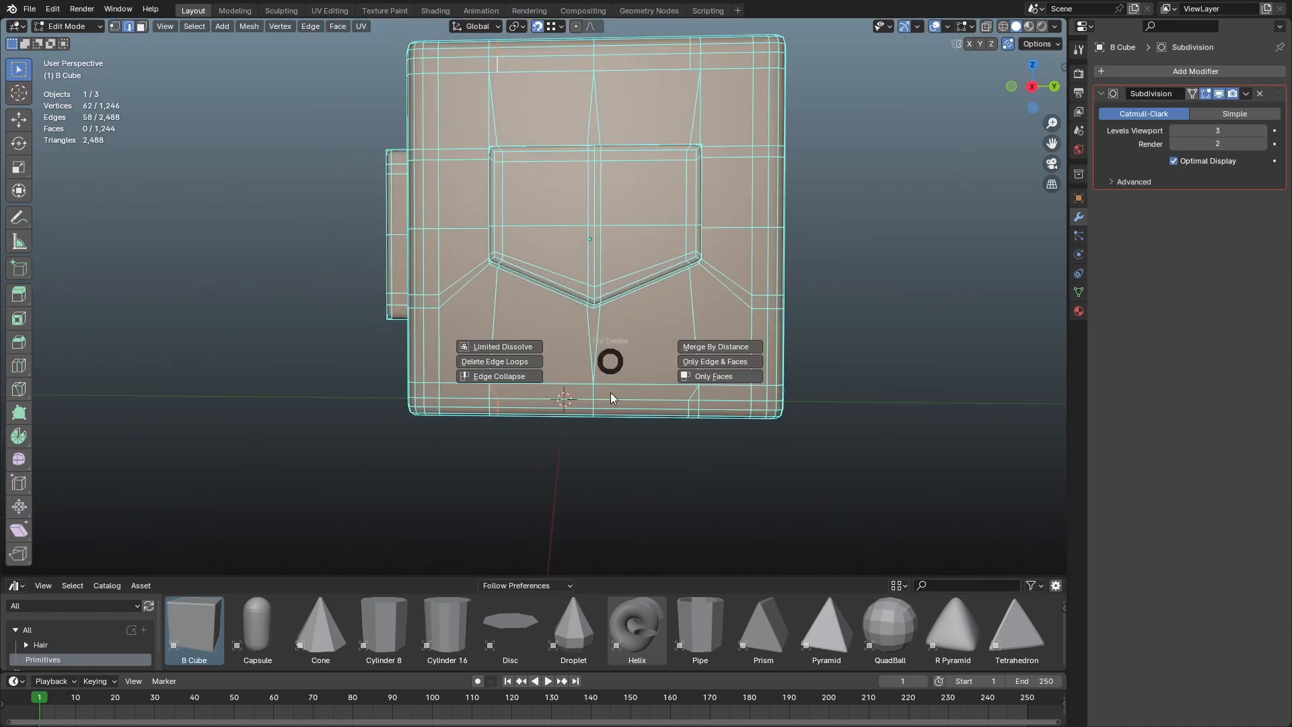
Dissolve the surplus edge loops on the front face below the shield panel
left_click(498, 347)
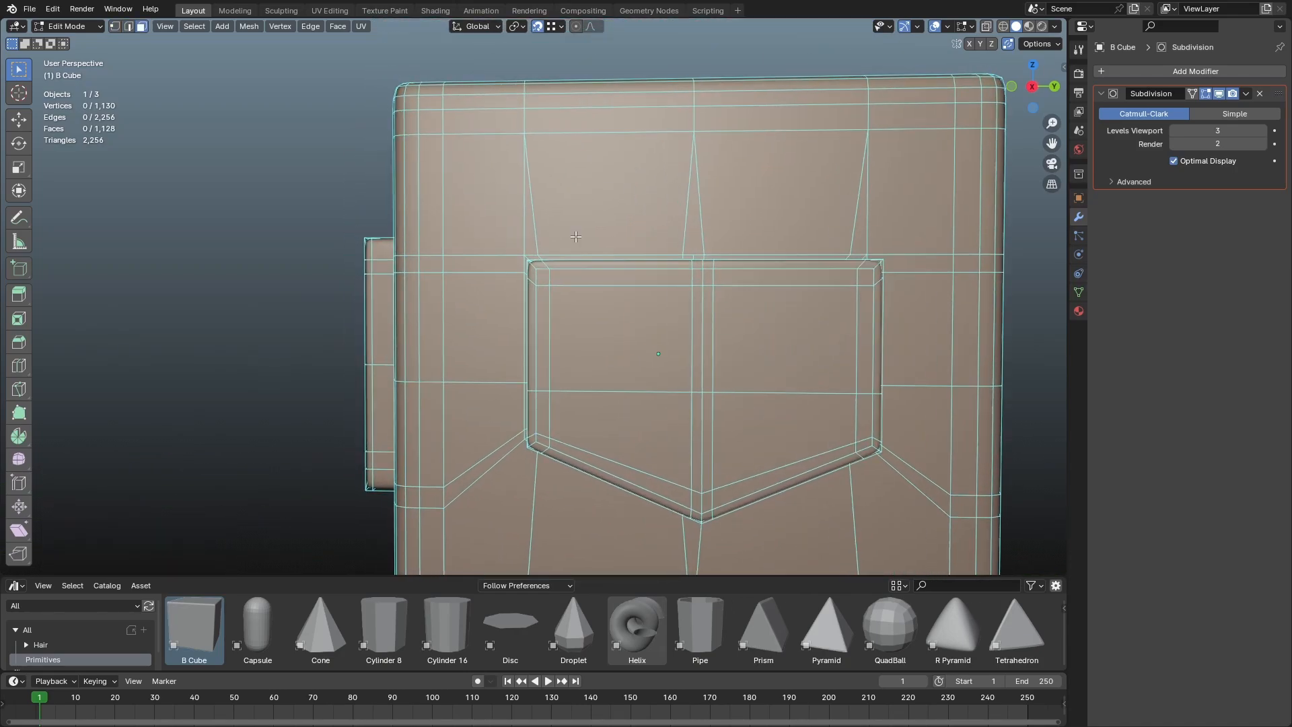
left_click_drag(578, 330, 536, 288)
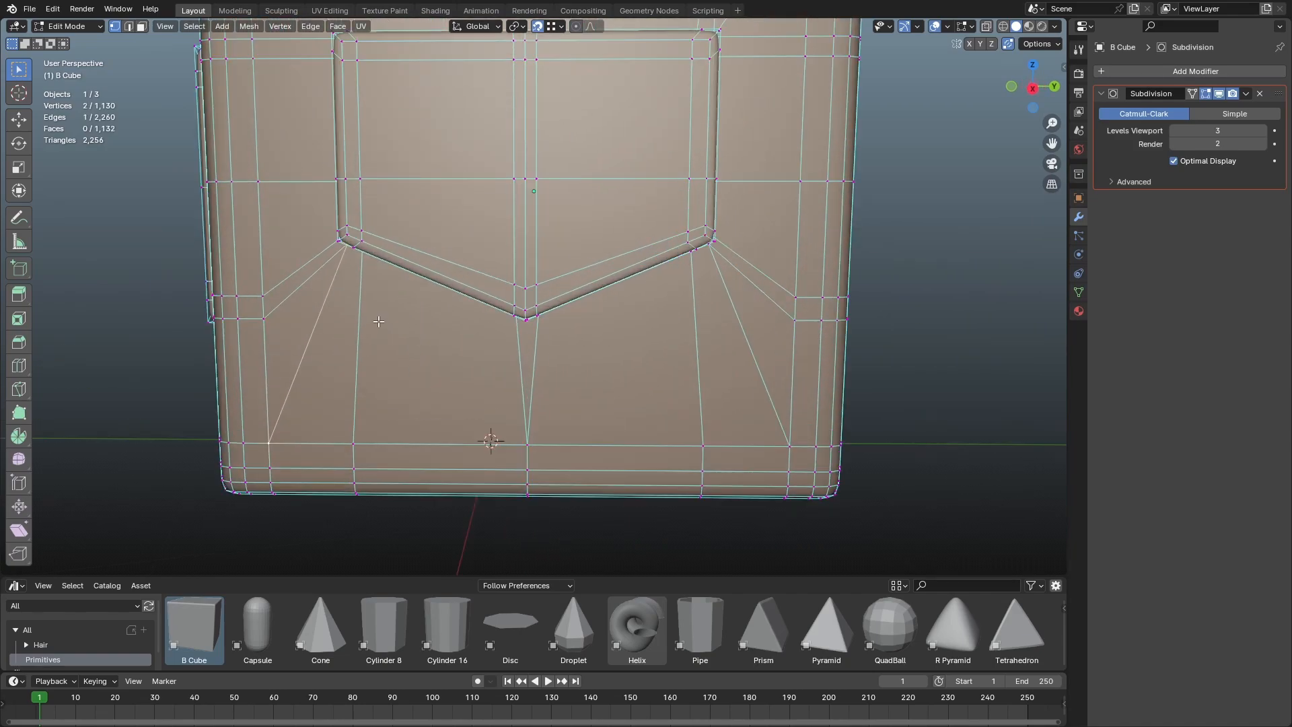
Dissolve the remaining redundant edges around the shield panel for cleaner quads
scroll("down", 3)
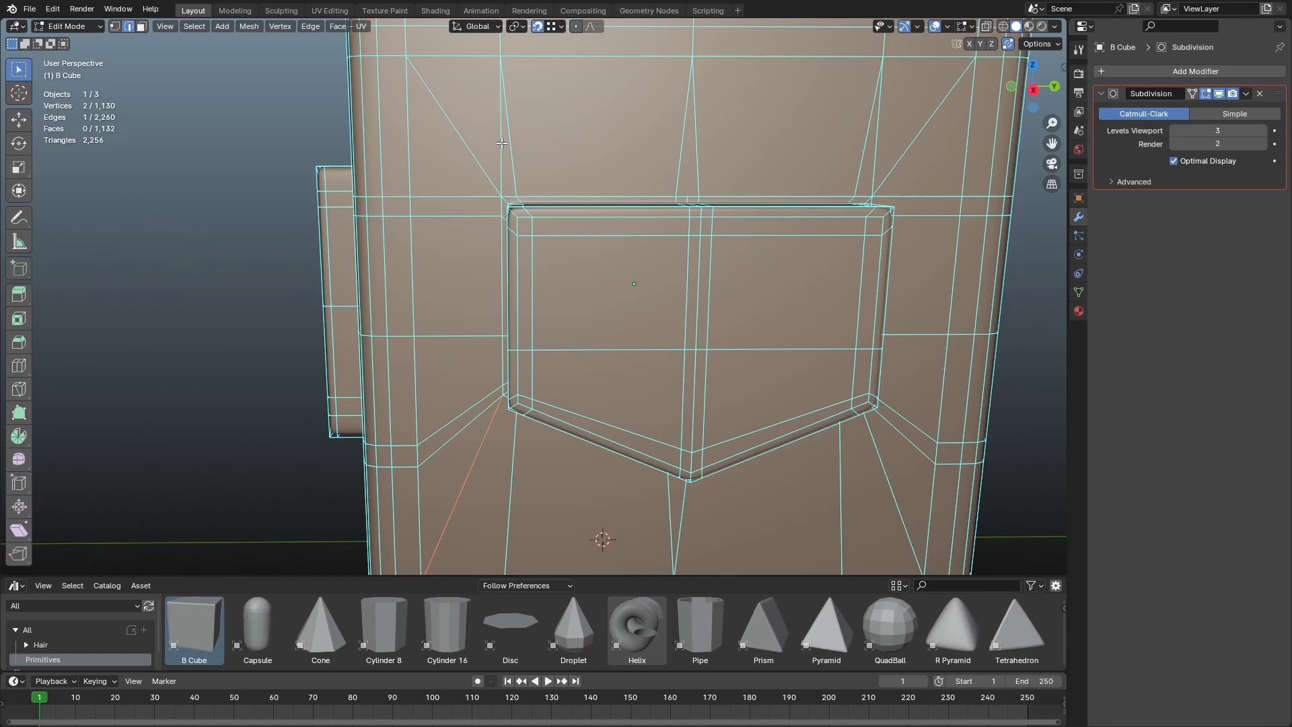
key("X")
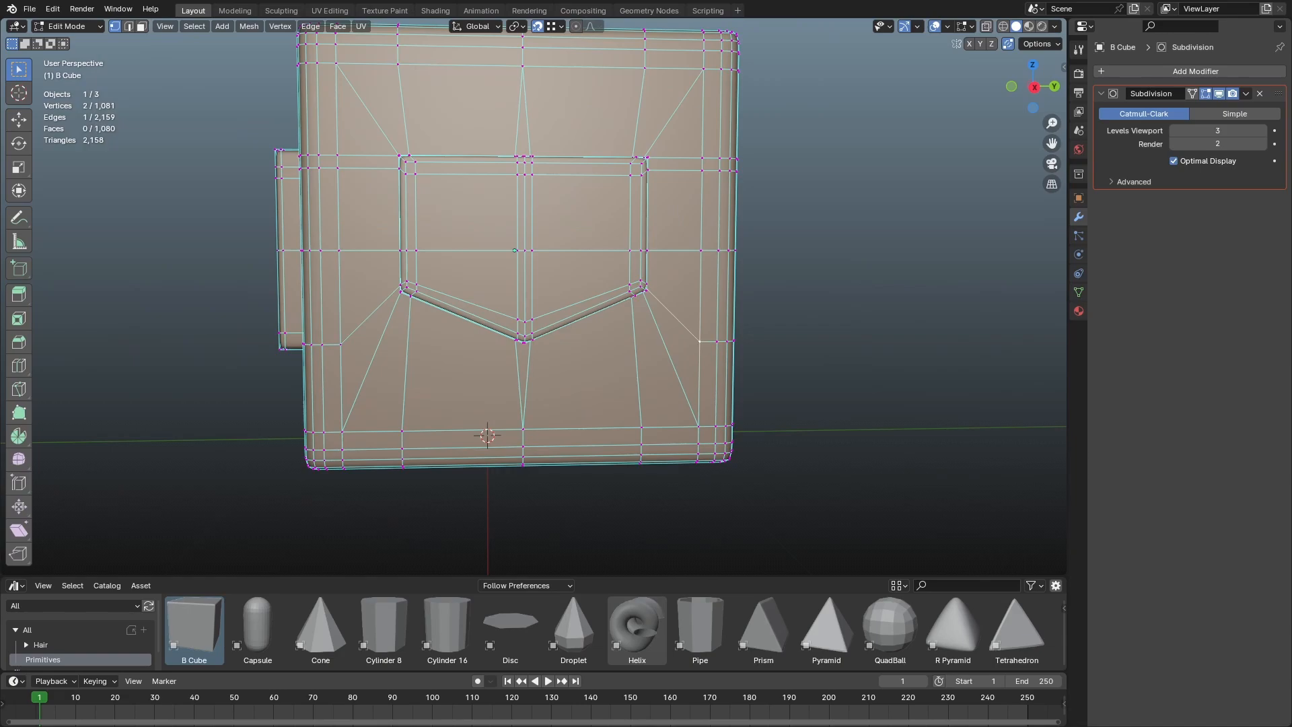
mouse_move(716, 351)
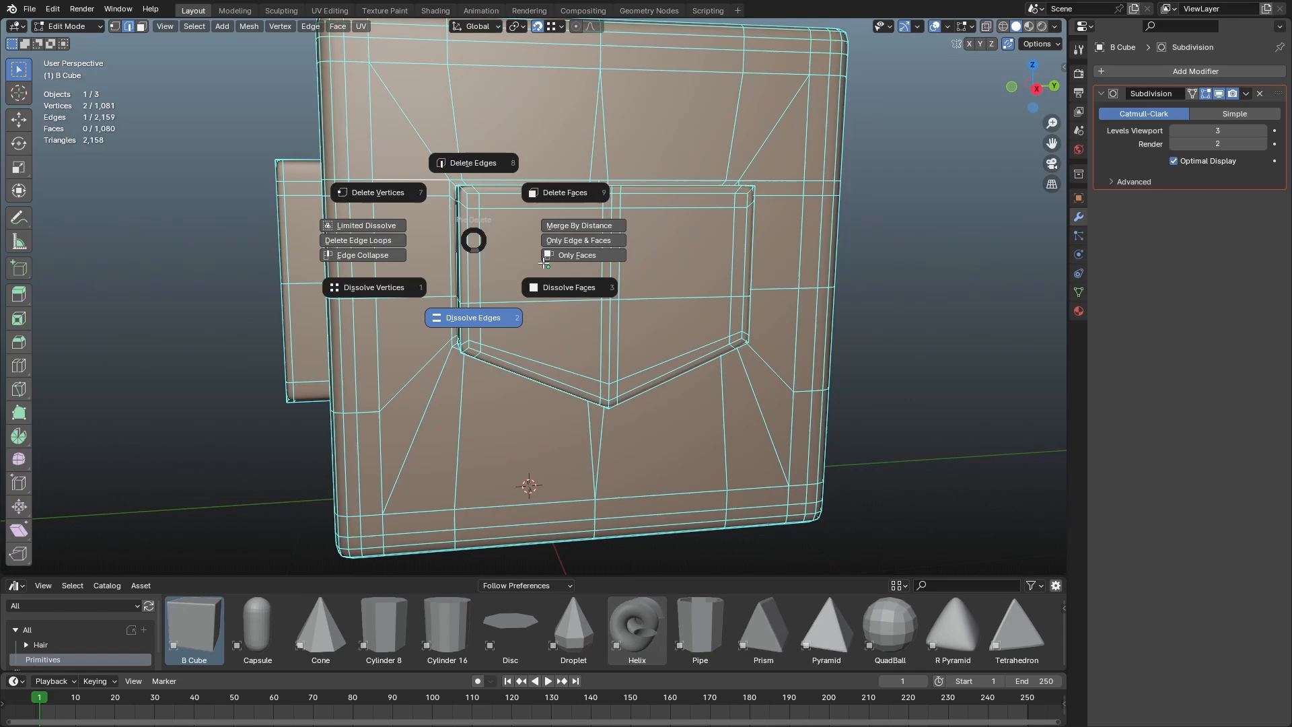
left_click(474, 317)
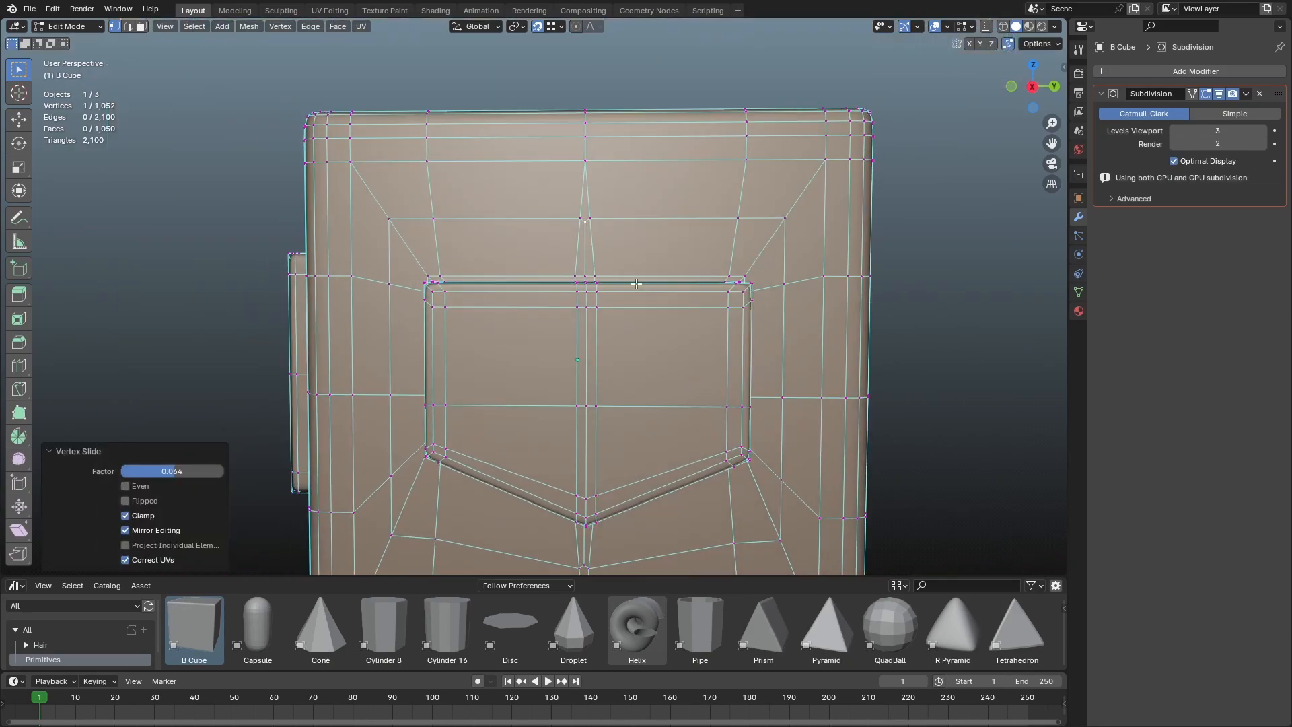
Preview the evened-out shield border in Object Mode and return to mesh editing
key("Tab")
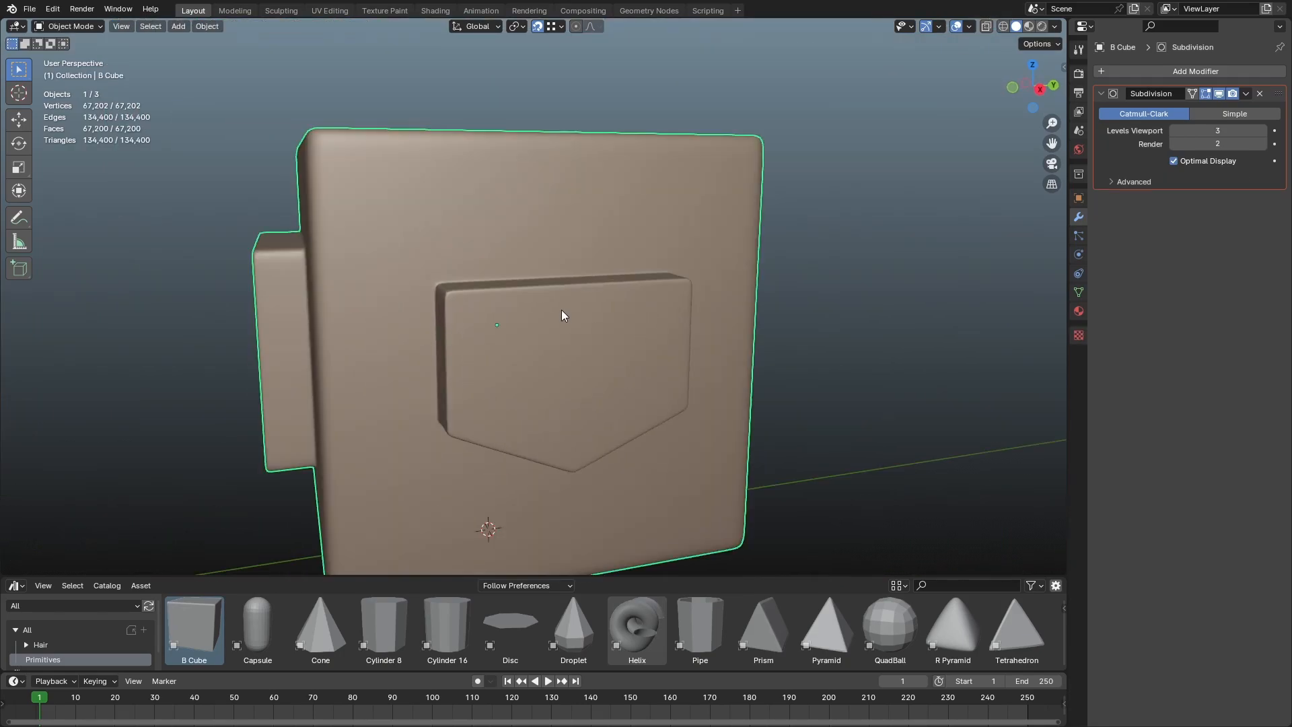
key("Tab")
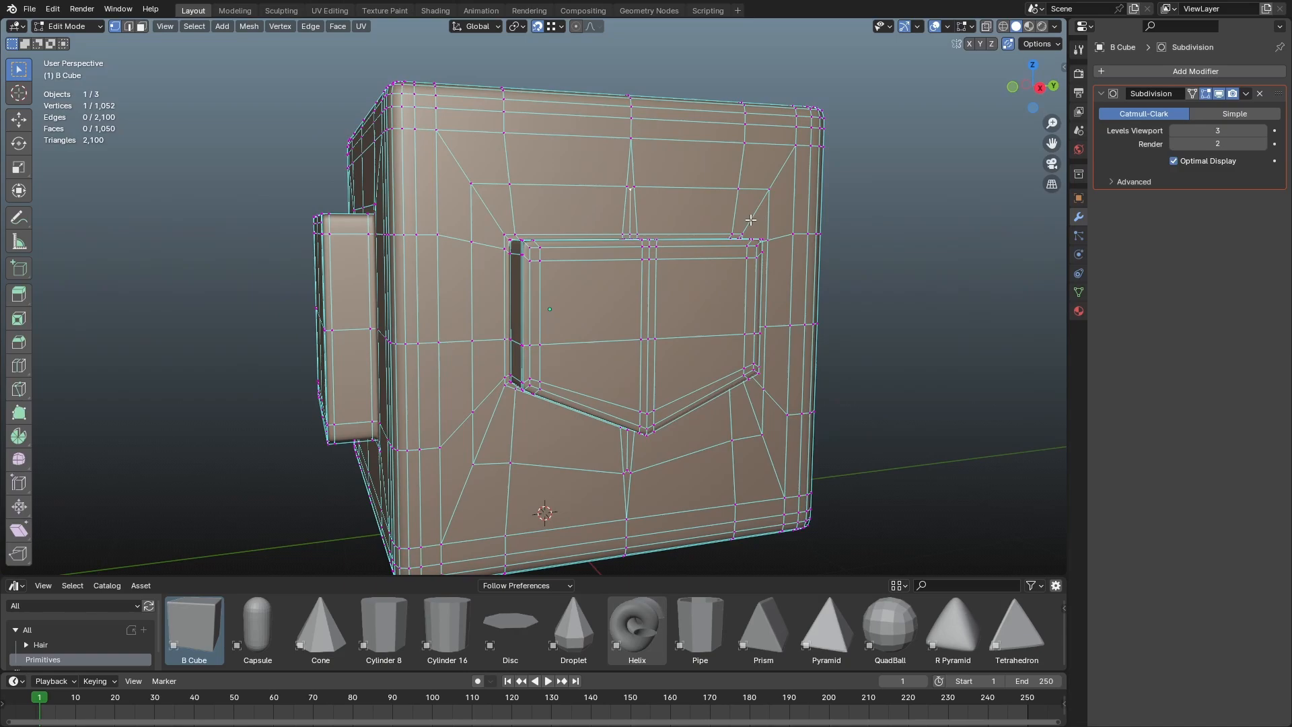
Switch viewport shading to the glossy red matcap and inspect the cube from several angles
left_click(1056, 25)
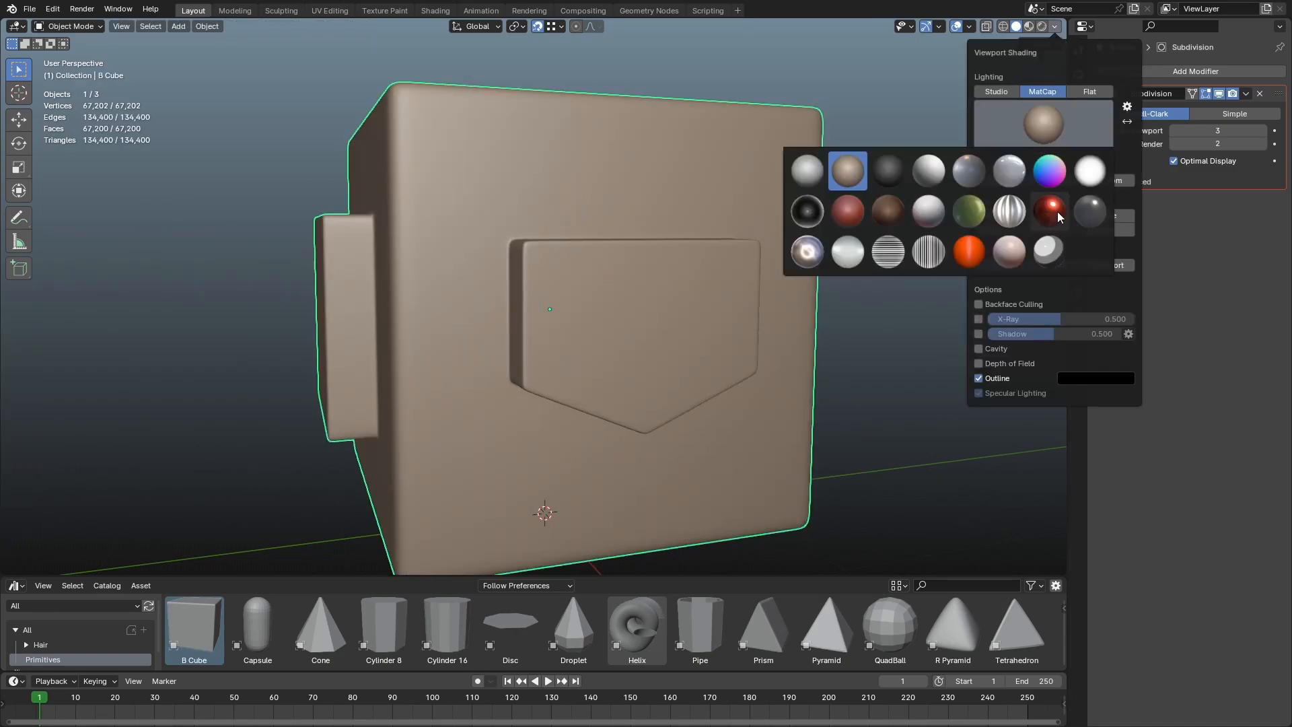
left_click(1050, 212)
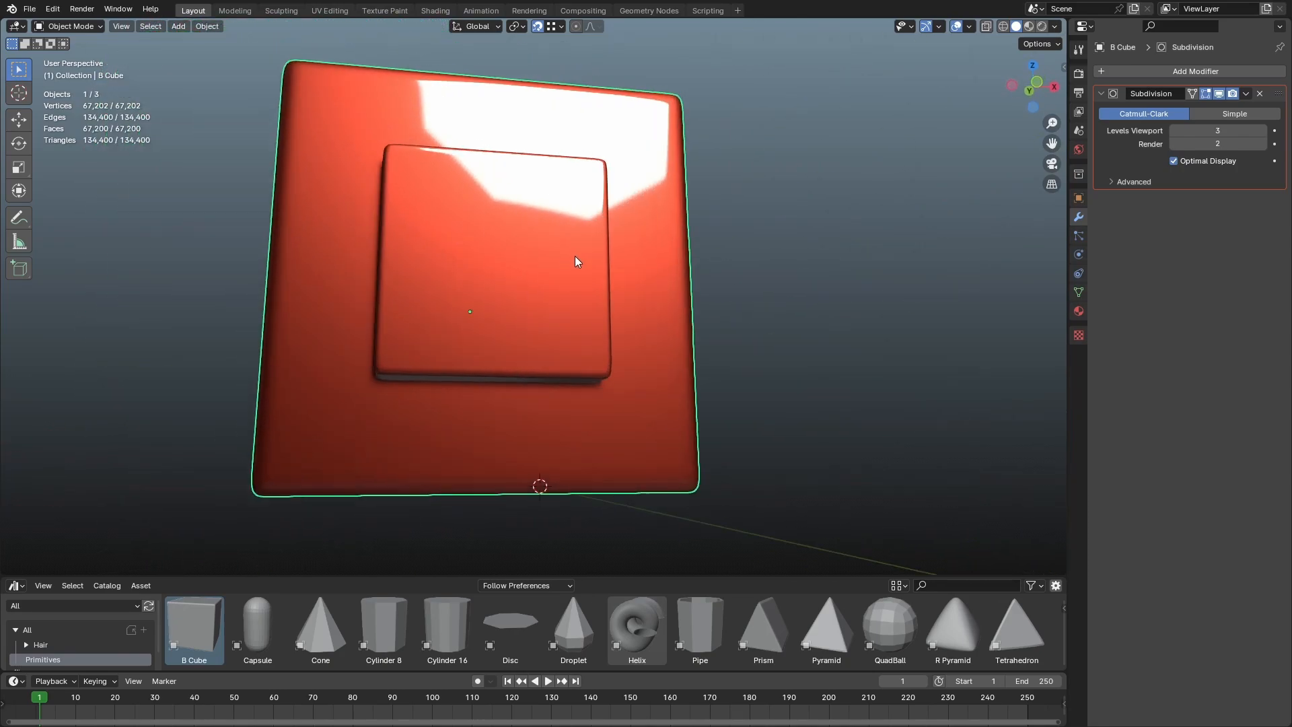
left_click_drag(577, 262, 588, 265)
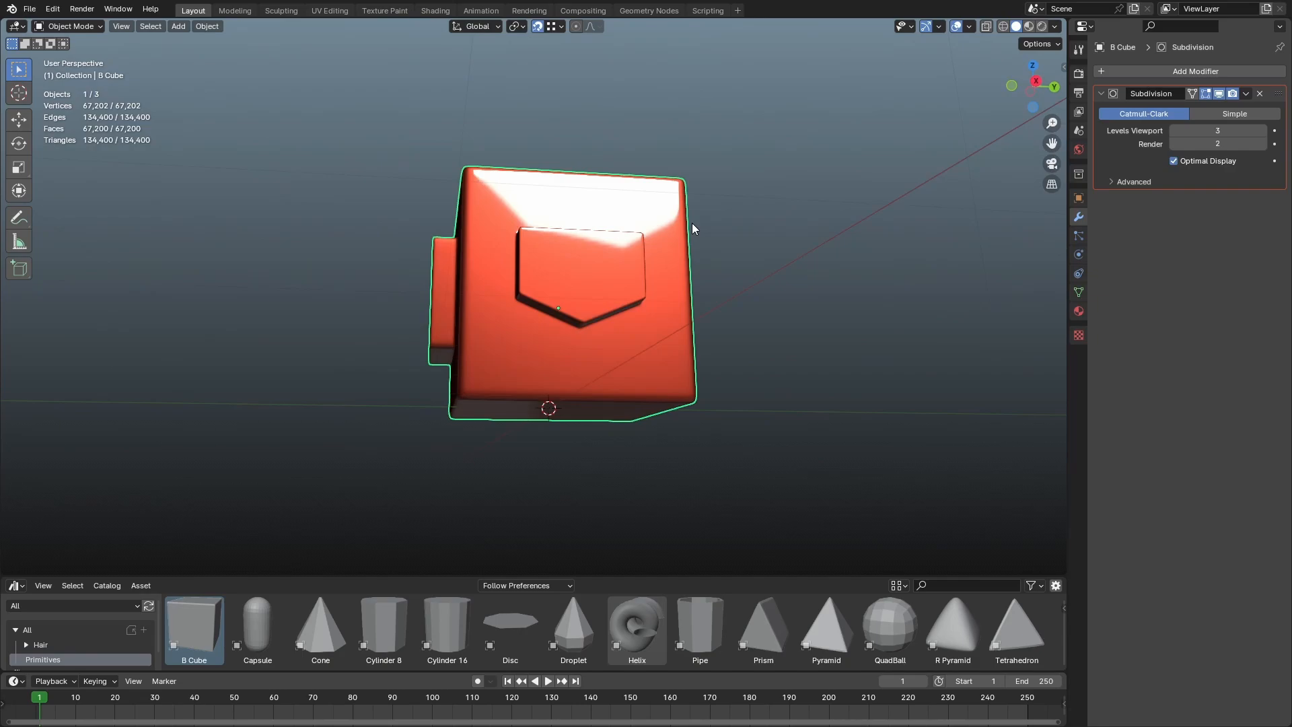
left_click_drag(691, 229, 672, 329)
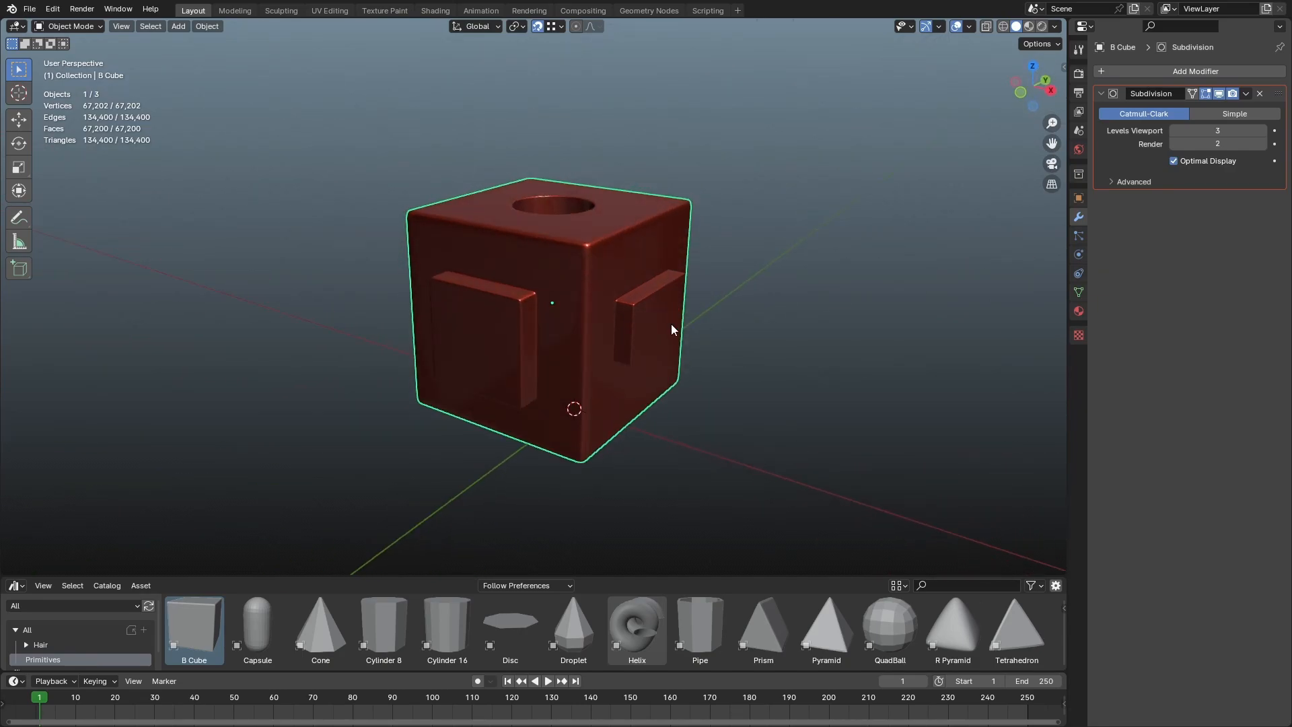
key("Tab")
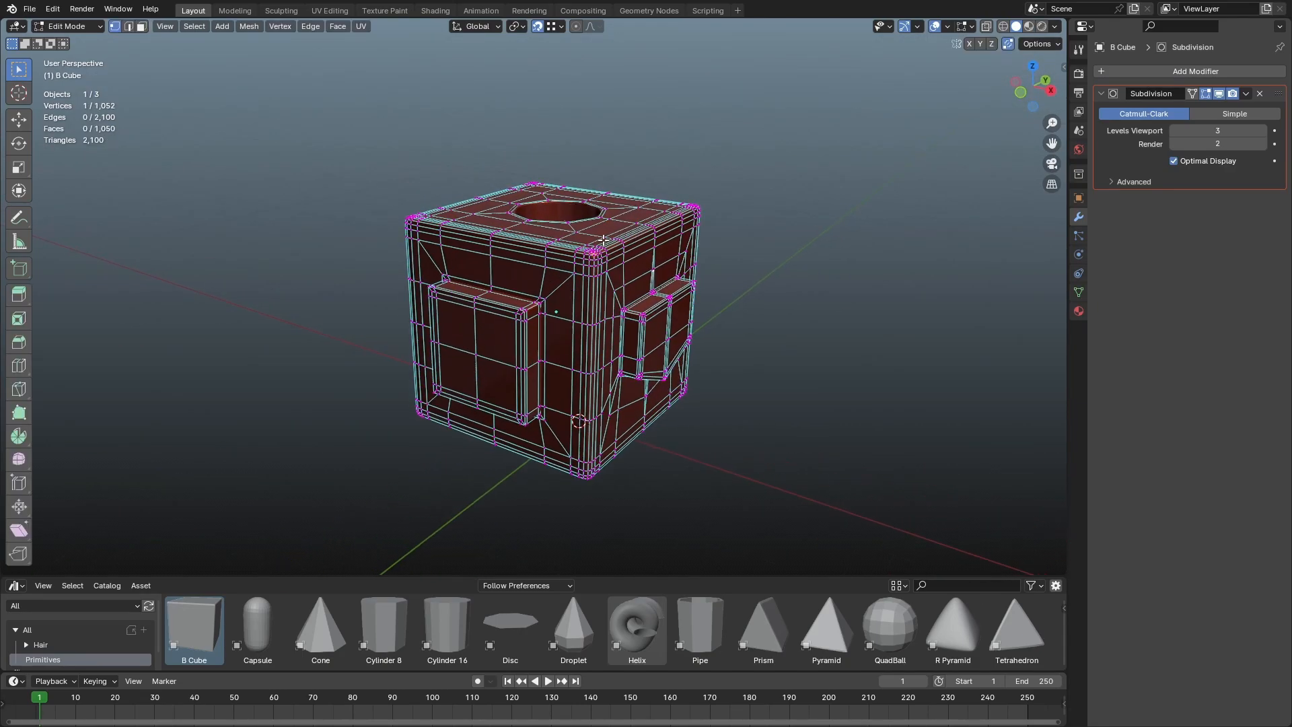